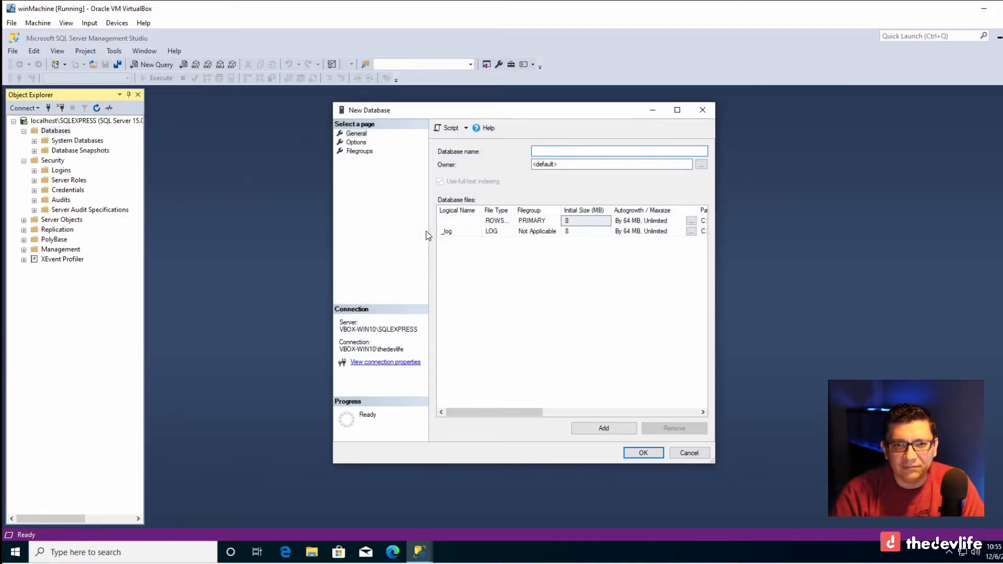
- Enter MyFirstDB as the new database name, replacing a mistyped entry
{"action": "left_click", "coordinate": [618, 151]}
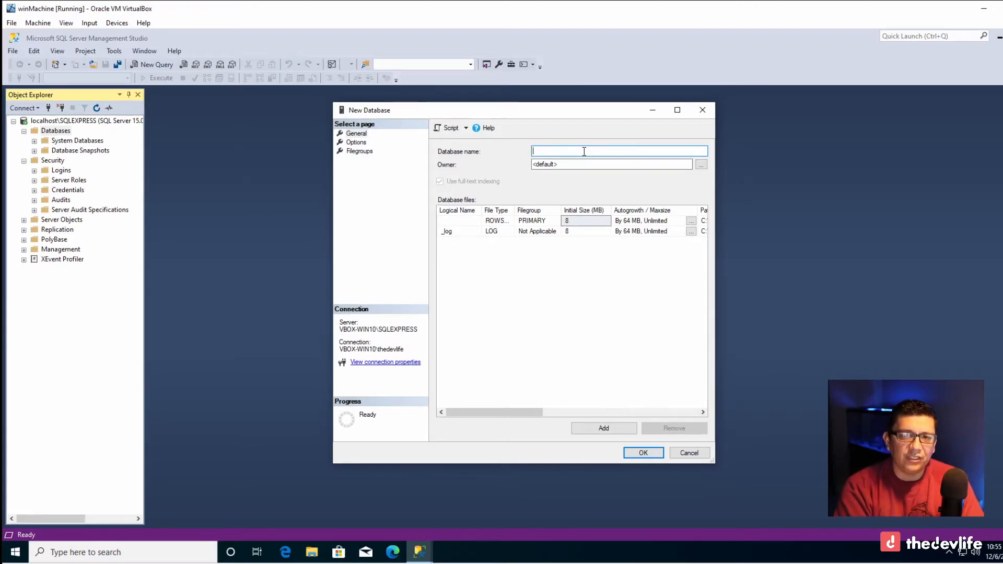
{"action": "type", "text": "te"}
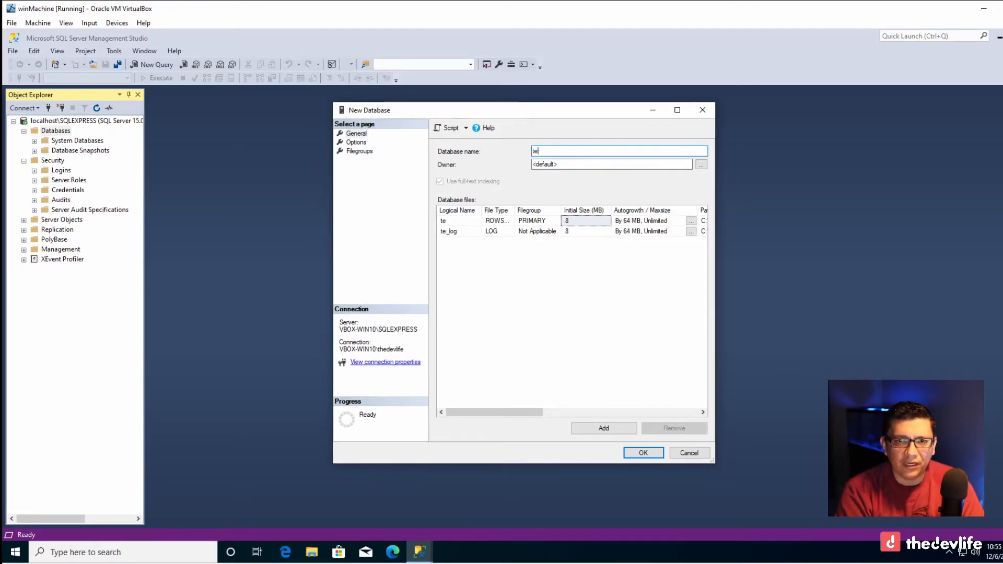
{"action": "type", "text": "myfir"}
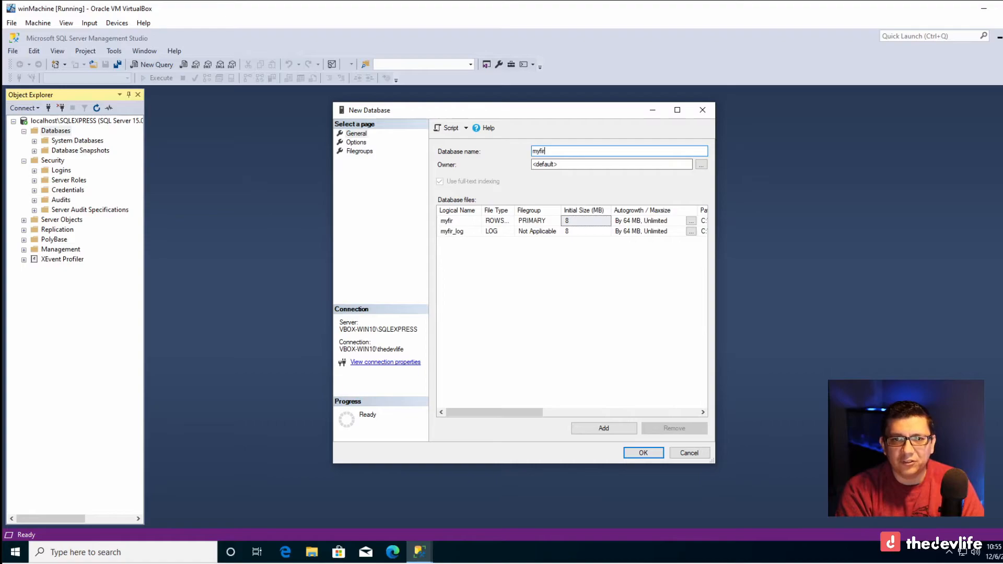
{"action": "key", "text": "ctrl+a"}
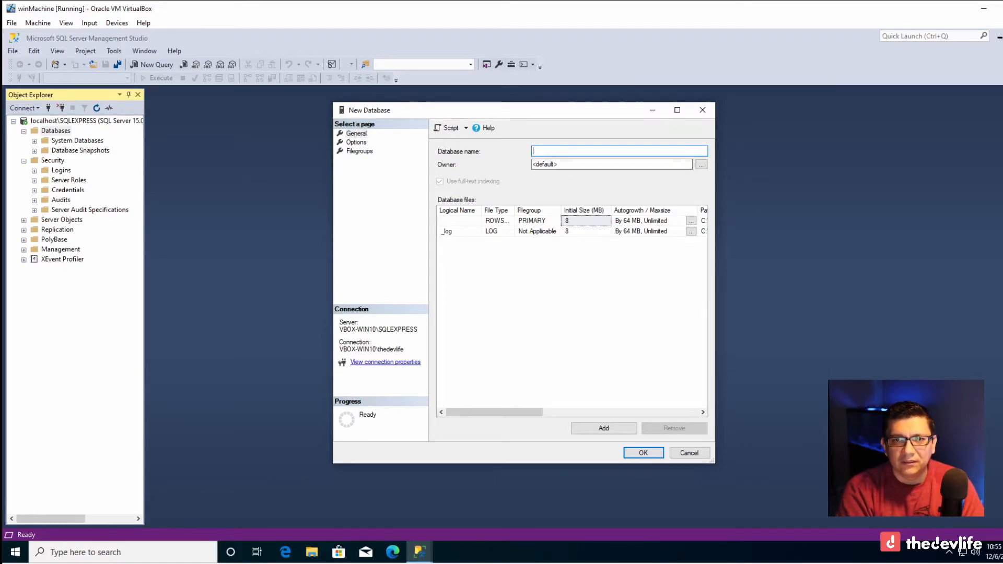
{"action": "type", "text": "MyFirst"}
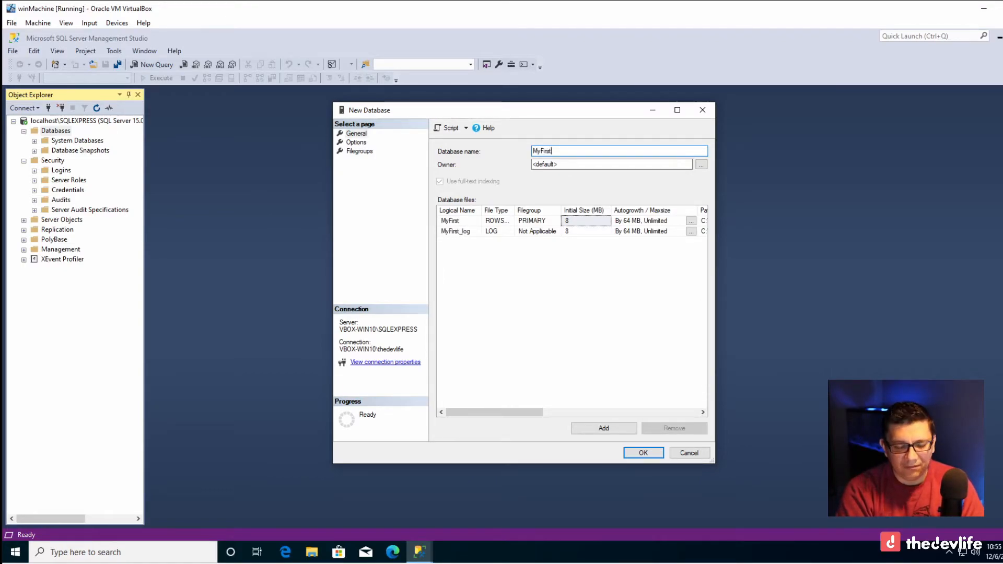
{"action": "type", "text": "DB"}
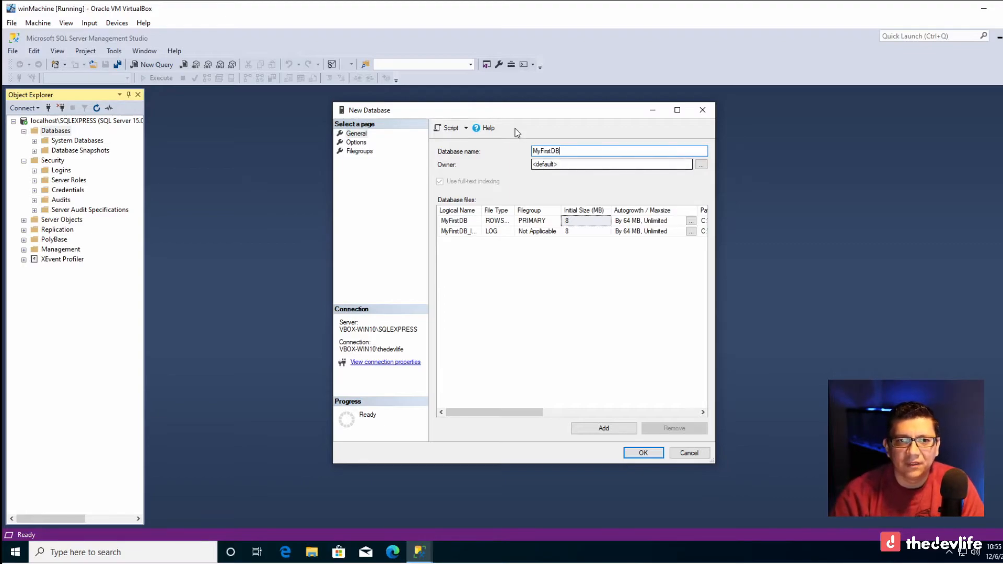
- Glance at the Options page, return to General and confirm creating the database
{"action": "left_click", "coordinate": [611, 164]}
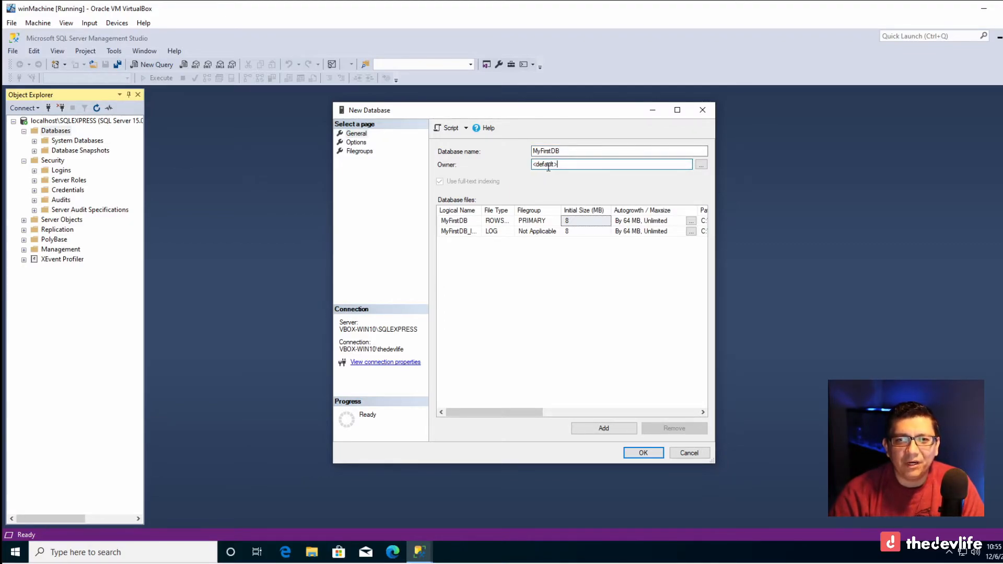
{"action": "left_click", "coordinate": [563, 151]}
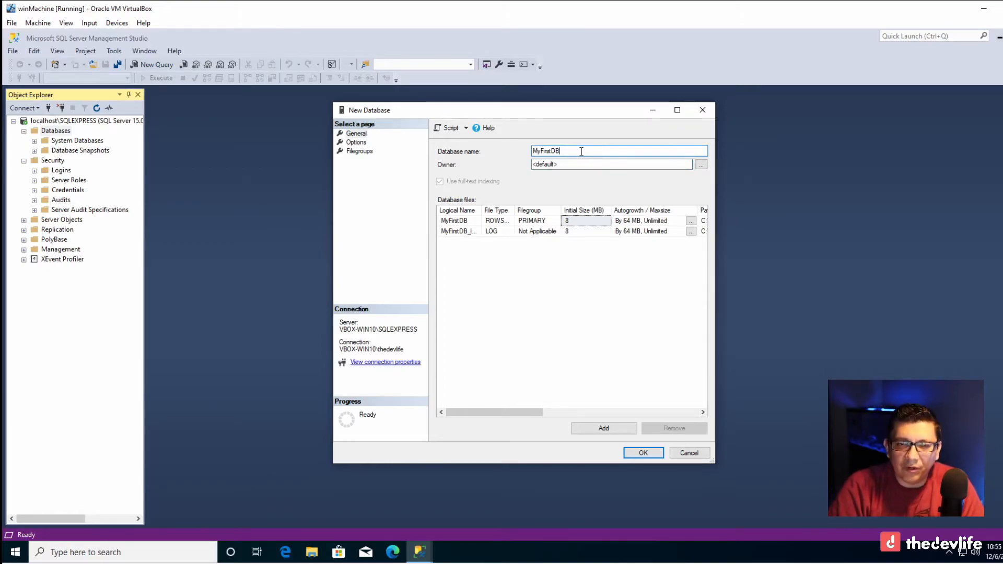
{"action": "mouse_move", "coordinate": [575, 163]}
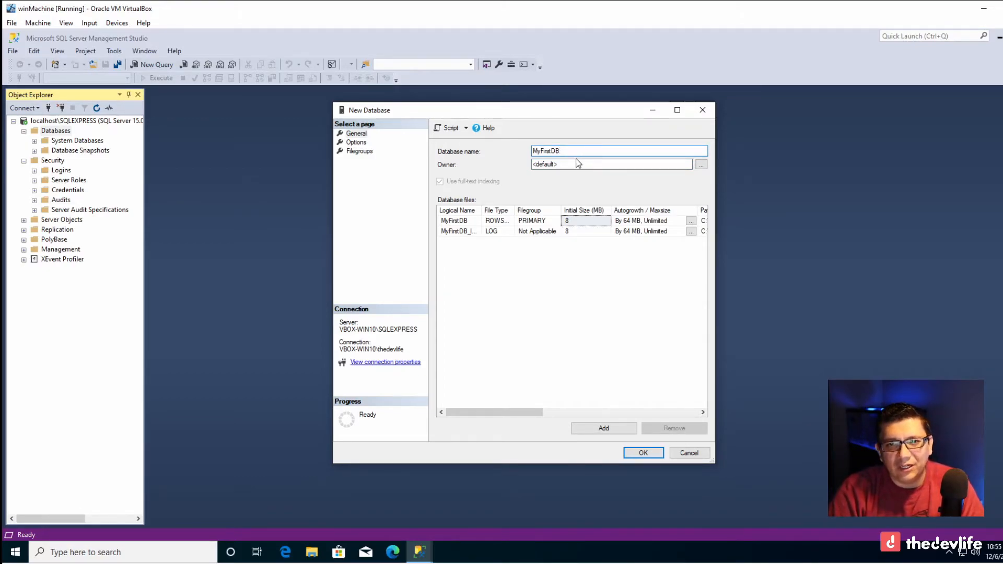
{"action": "left_click", "coordinate": [356, 142]}
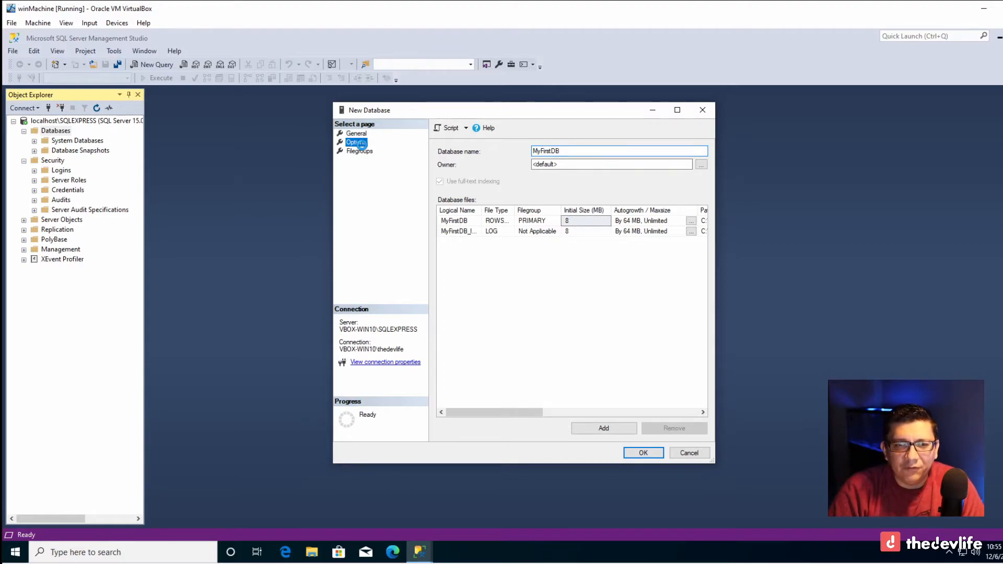
{"action": "left_click", "coordinate": [356, 141]}
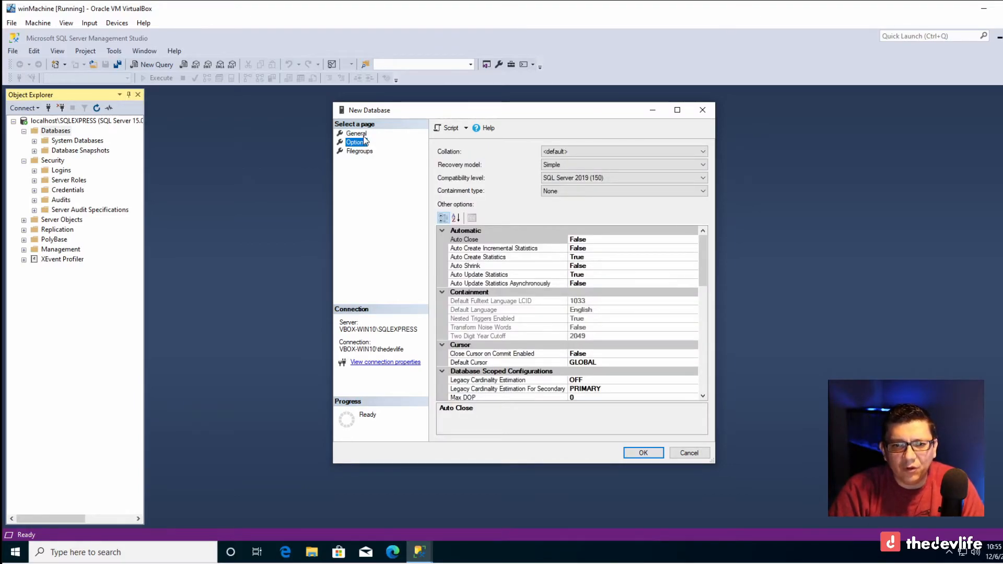
{"action": "left_click", "coordinate": [356, 134]}
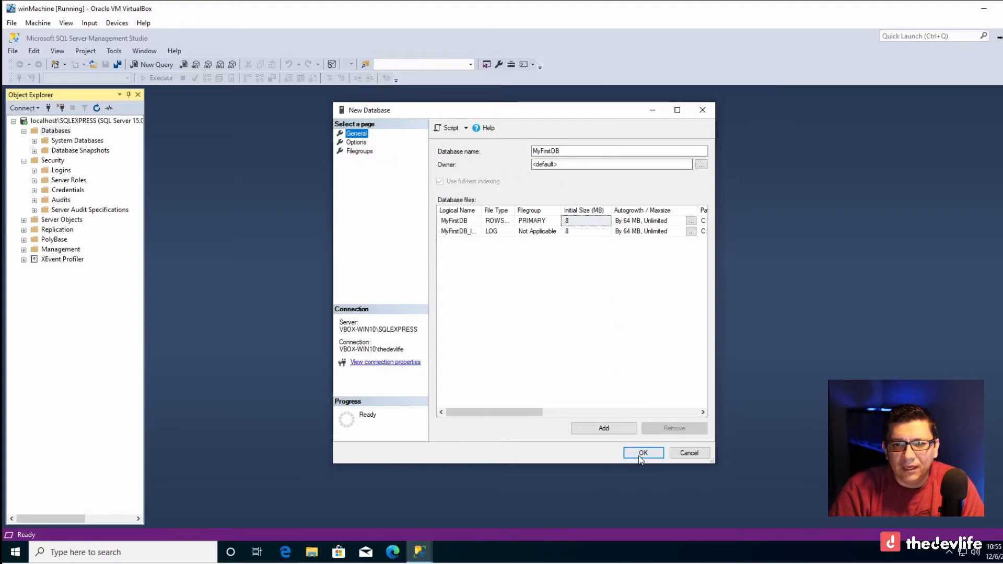
{"action": "left_click", "coordinate": [643, 453]}
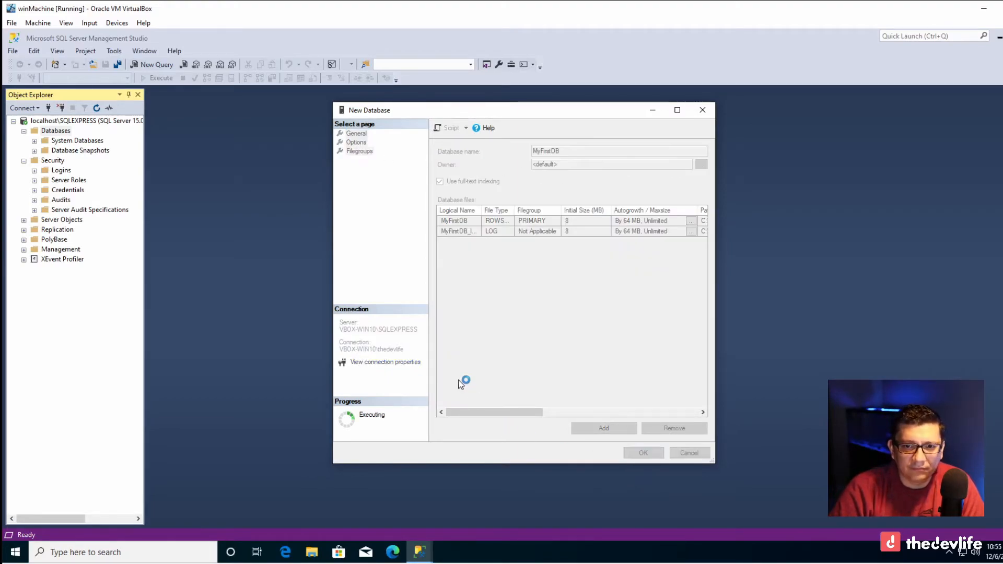
- Expand MyFirstDB and its Tables folder, then right-click Tables for its actions
{"action": "left_click", "coordinate": [642, 453]}
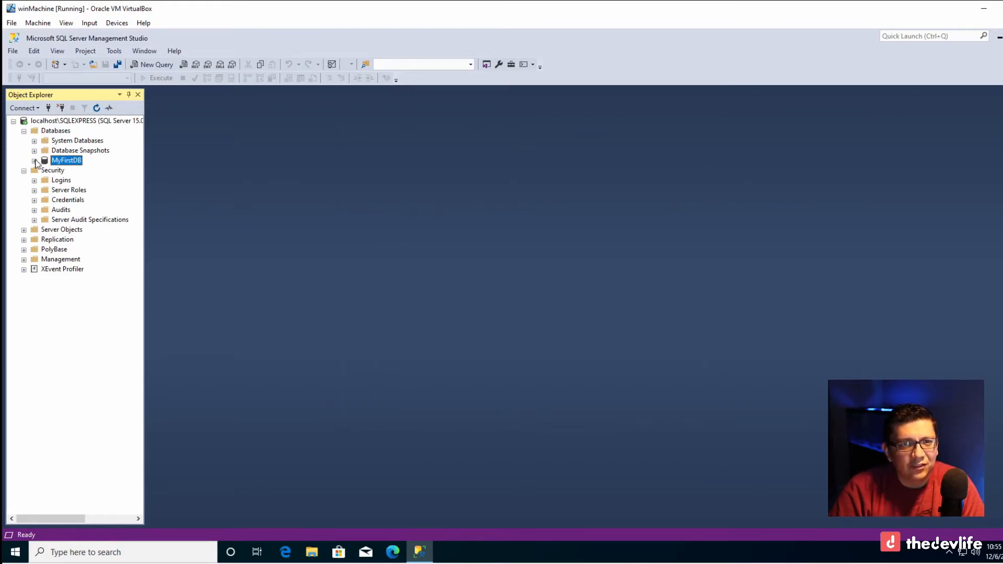
{"action": "double_click", "coordinate": [66, 160]}
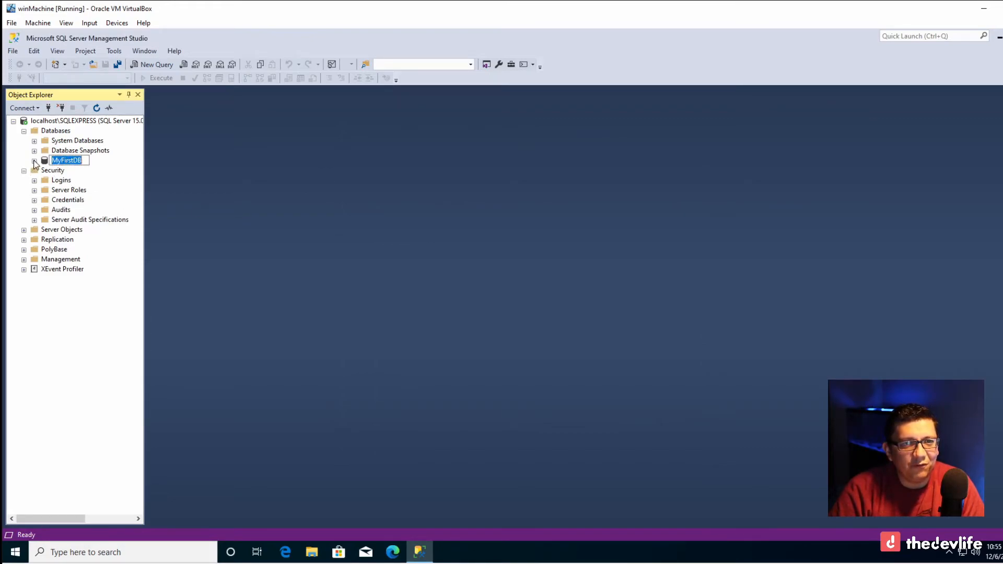
{"action": "left_click", "coordinate": [34, 160]}
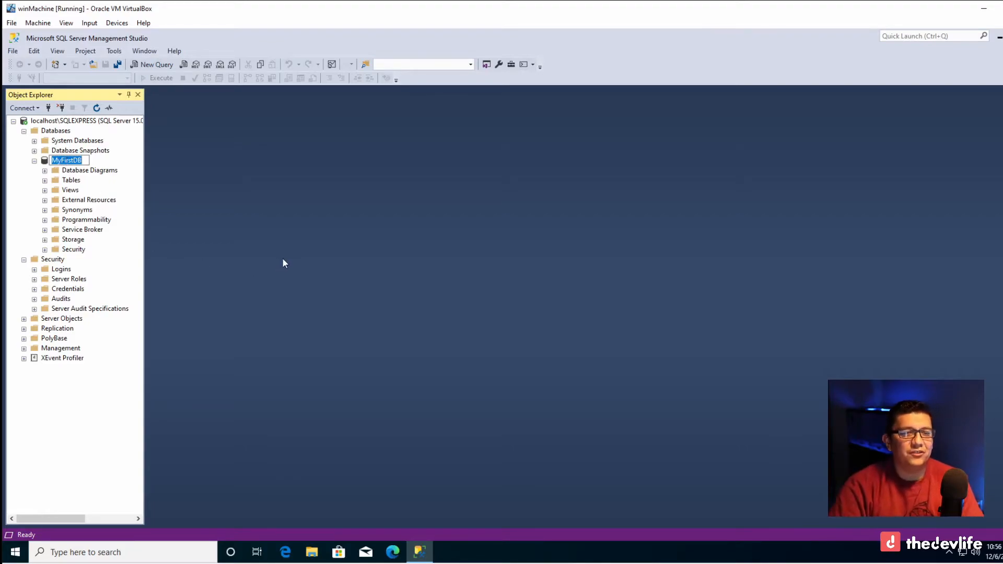
{"action": "left_click", "coordinate": [71, 180]}
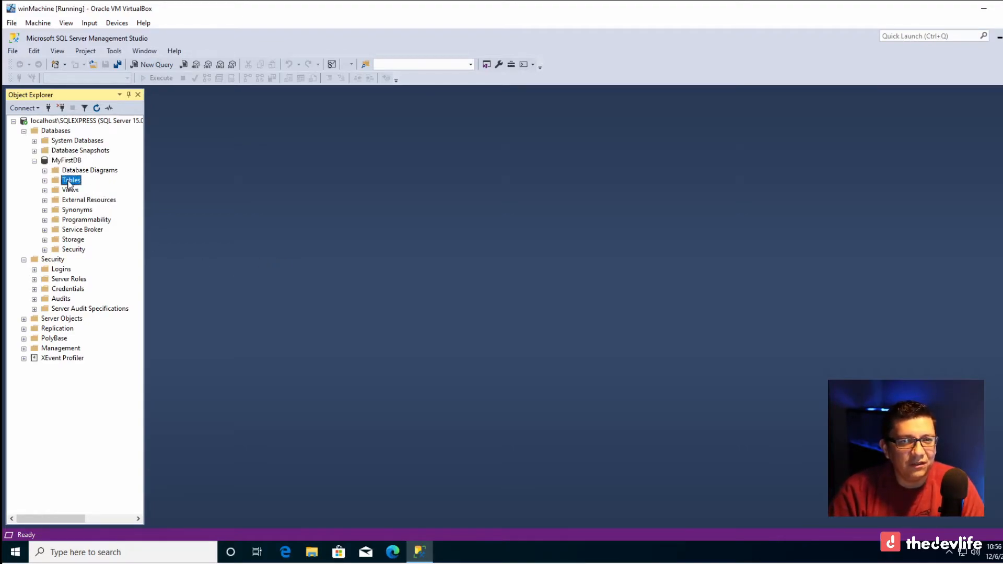
{"action": "left_click", "coordinate": [45, 180]}
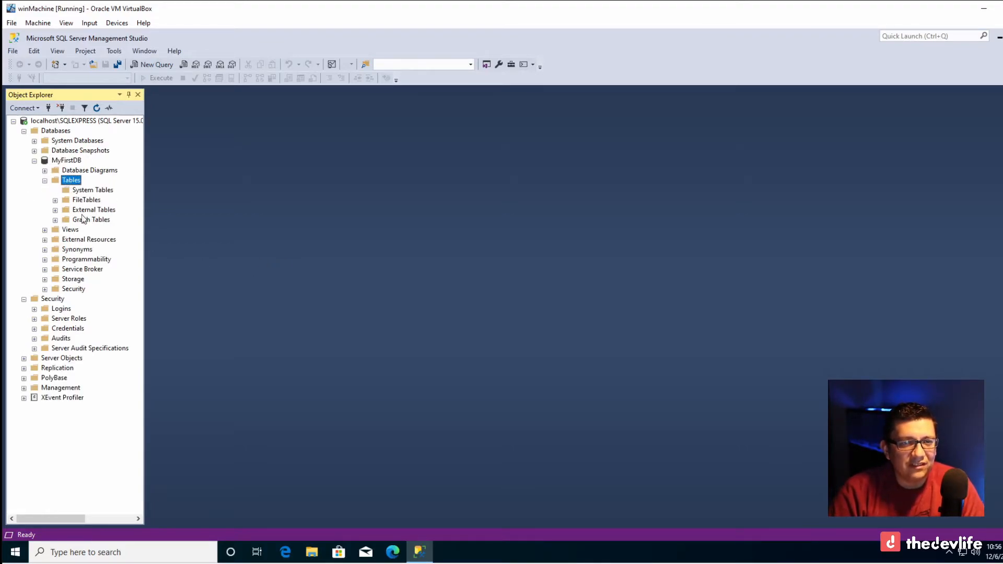
{"action": "right_click", "coordinate": [71, 180]}
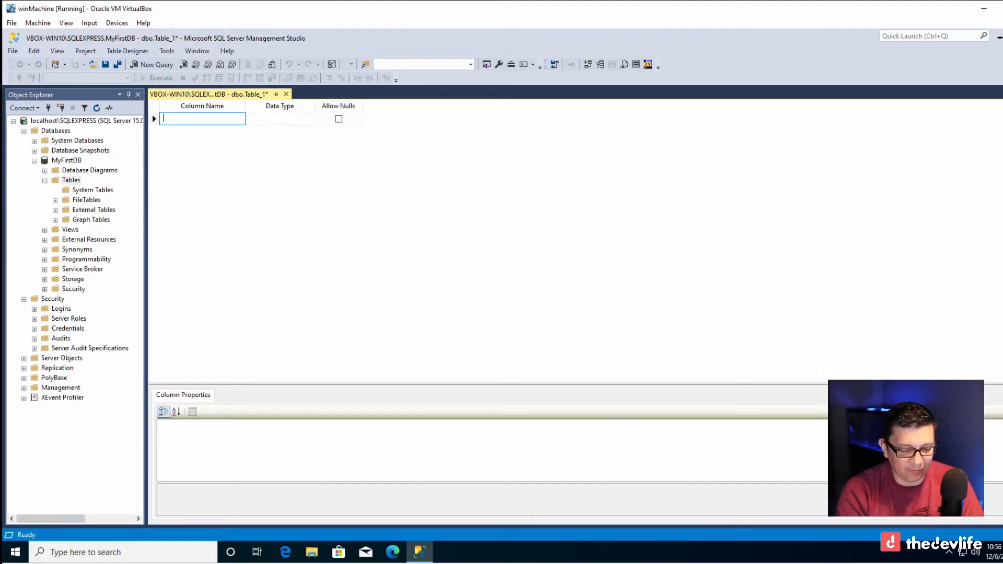
- Add a non-nullable TodoItemId column and make it the primary key
{"action": "type", "text": "To"}
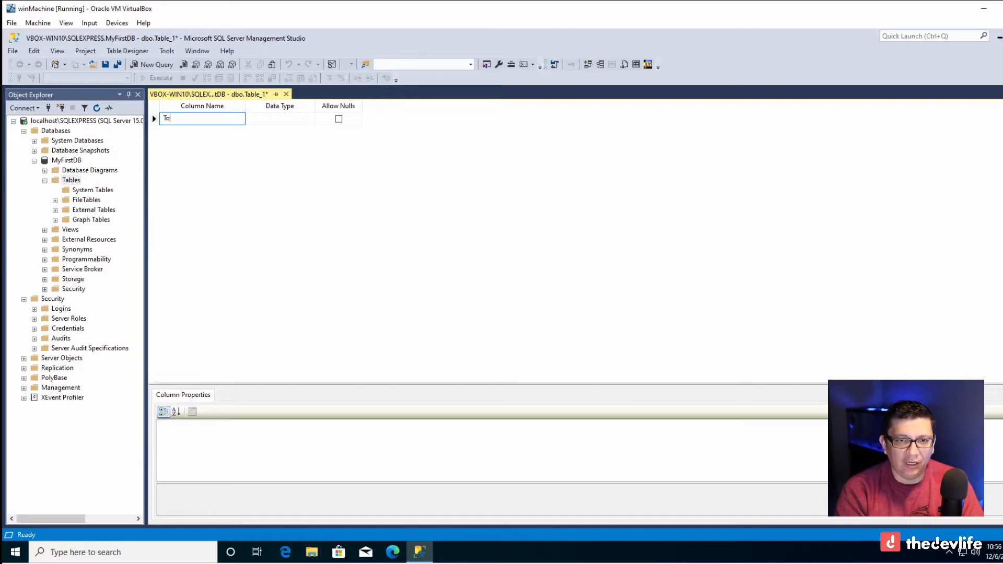
{"action": "type", "text": "doItemId"}
{"action": "left_click", "coordinate": [280, 118]}
{"action": "type", "text": "int"}
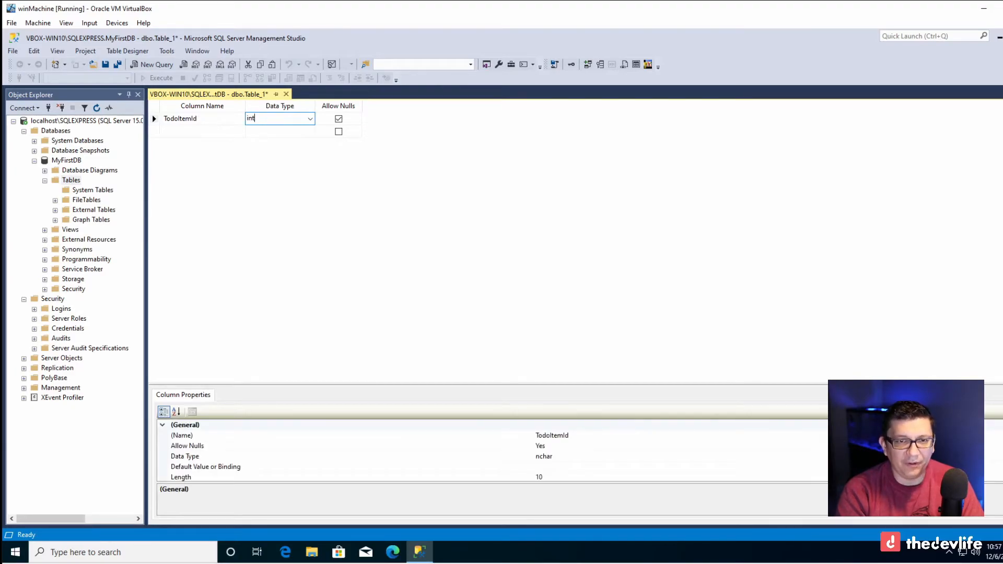
{"action": "left_click", "coordinate": [338, 119]}
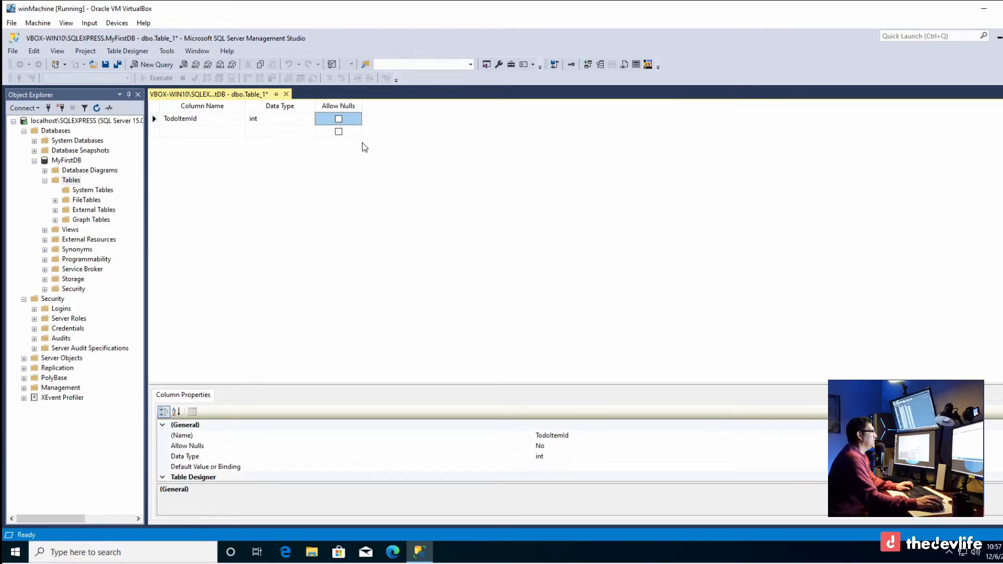
{"action": "left_click", "coordinate": [338, 119]}
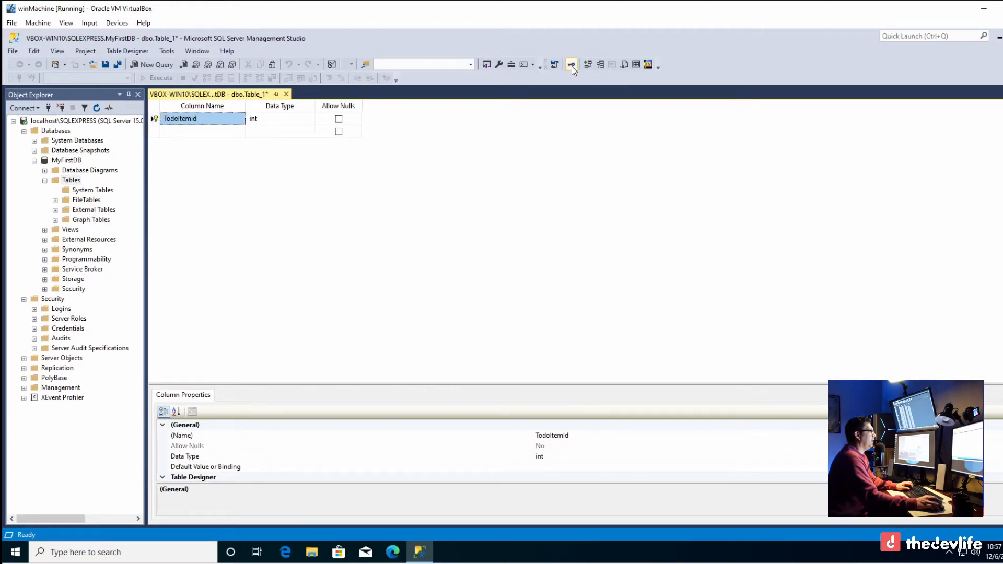
{"action": "left_click", "coordinate": [202, 131]}
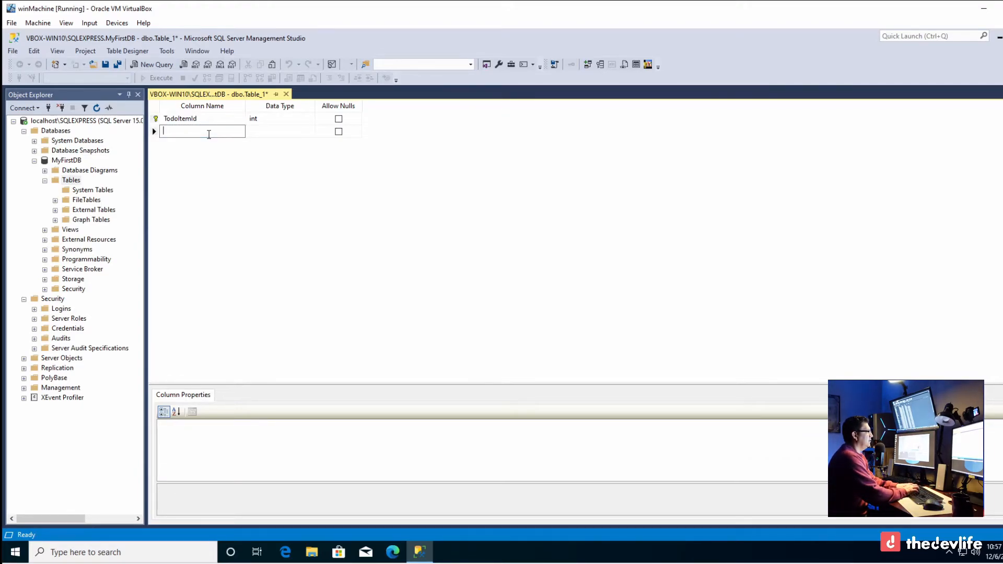
- Add a TodoItem column of type varchar(150) that allows nulls
{"action": "type", "text": "TodoItem"}
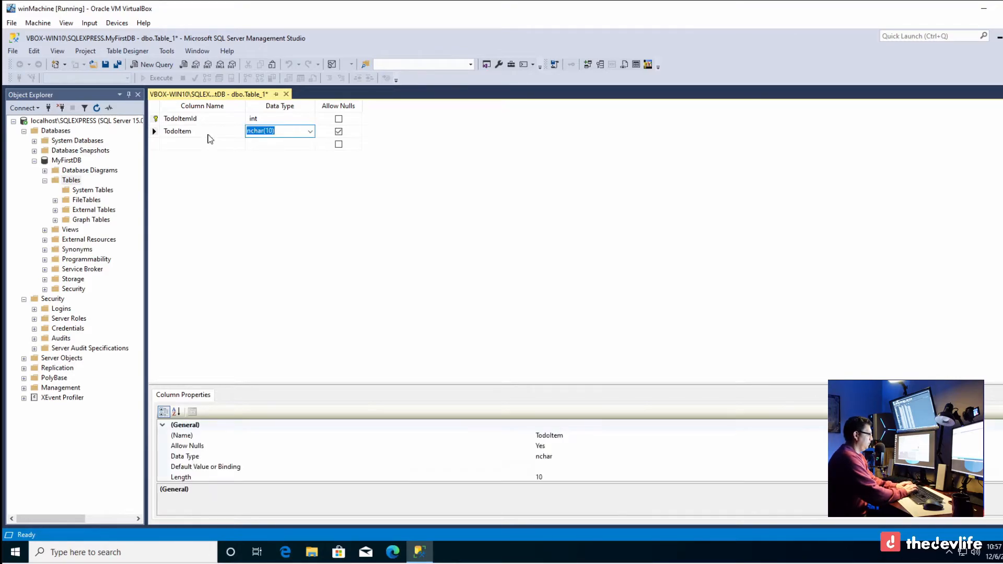
{"action": "type", "text": "varchar(50)"}
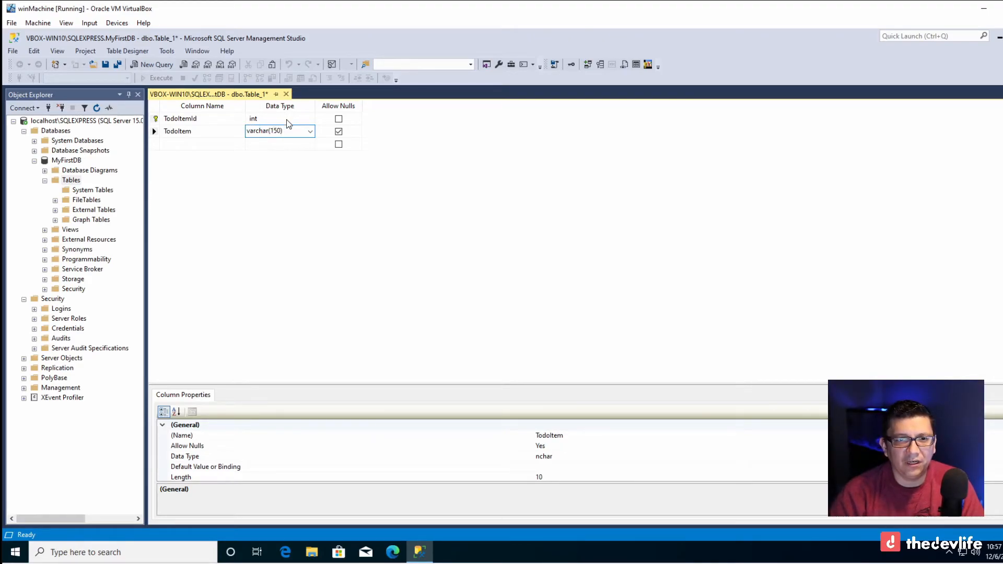
{"action": "left_click", "coordinate": [267, 131]}
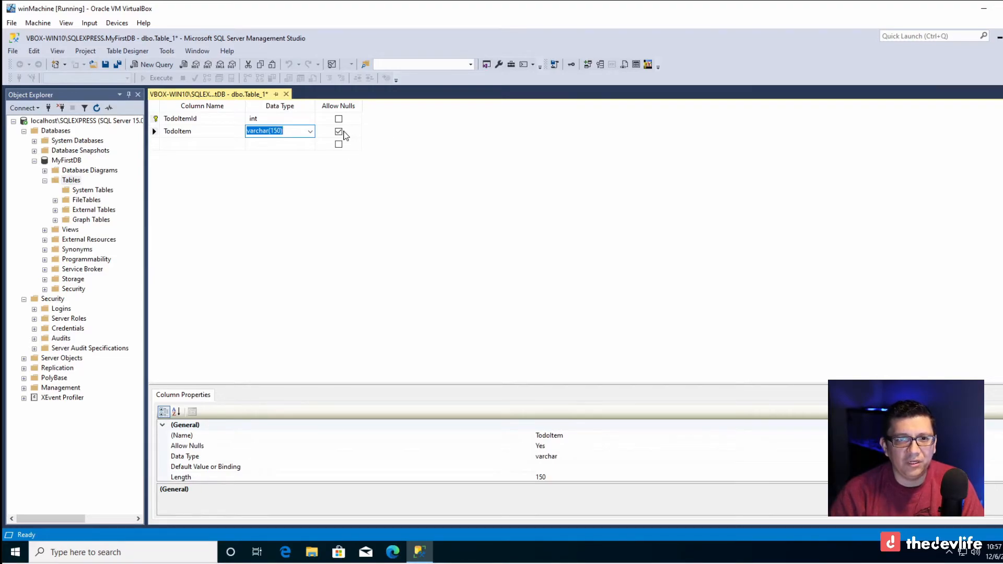
{"action": "left_click", "coordinate": [339, 131]}
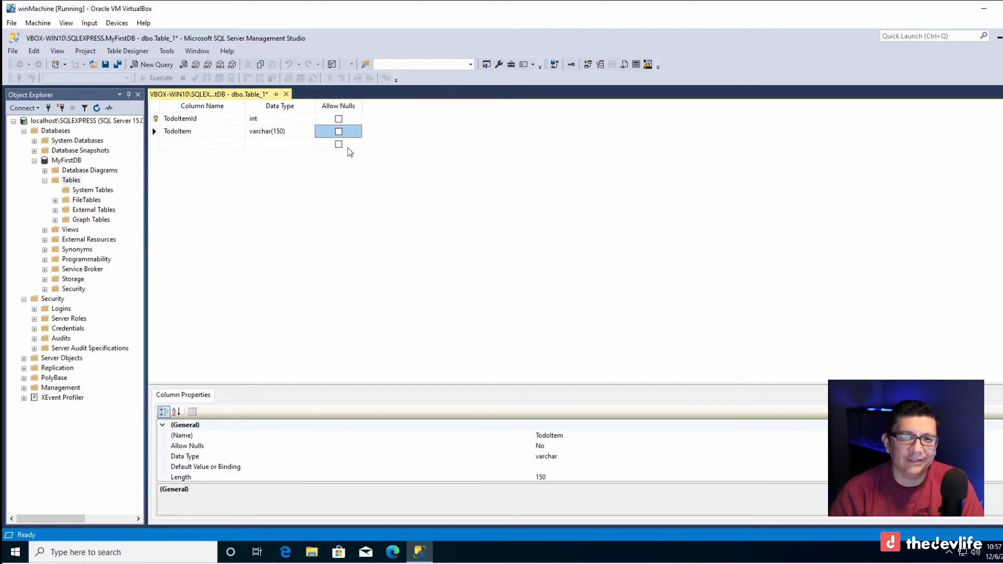
{"action": "left_click", "coordinate": [338, 131]}
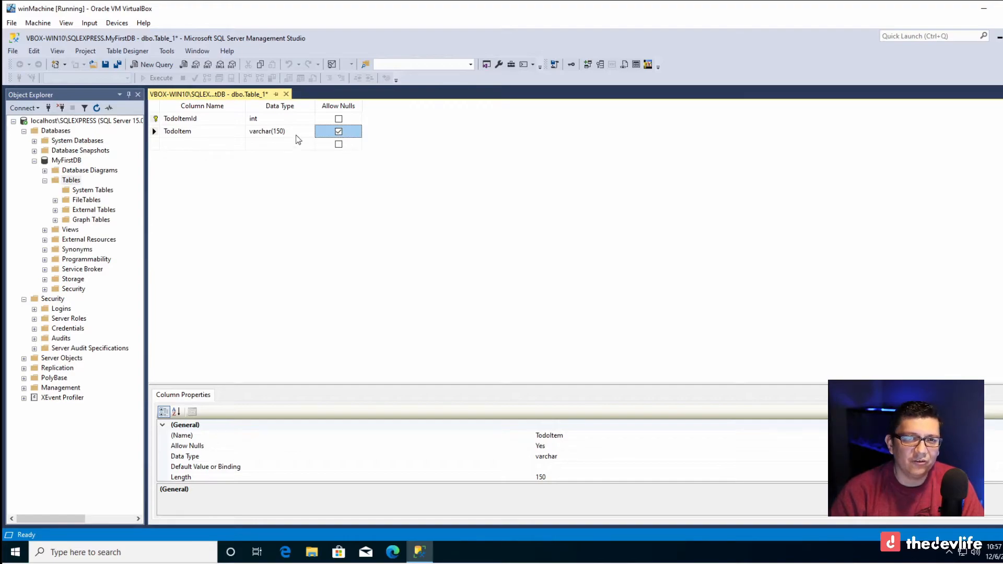
{"action": "mouse_move", "coordinate": [225, 153]}
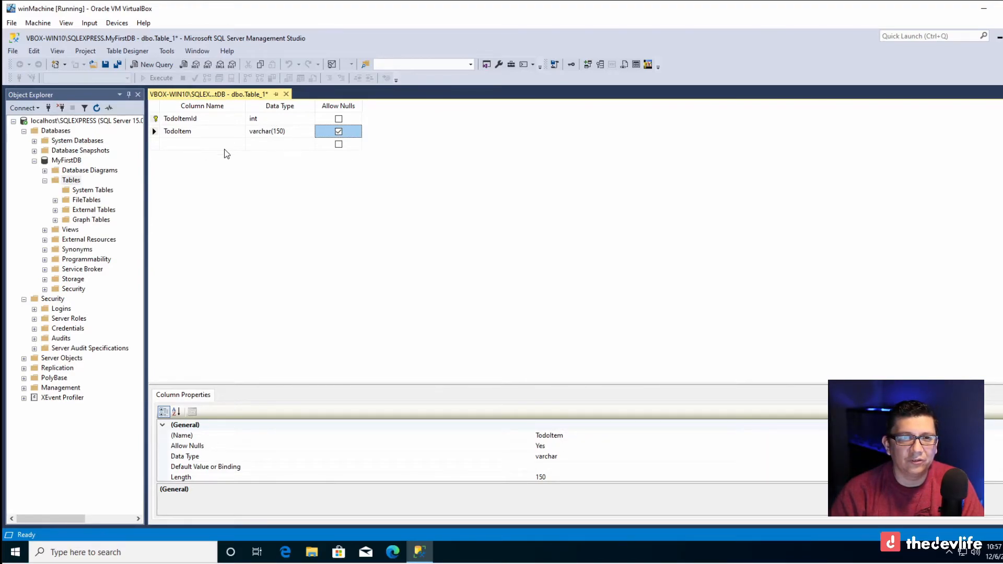
{"action": "left_click", "coordinate": [179, 119]}
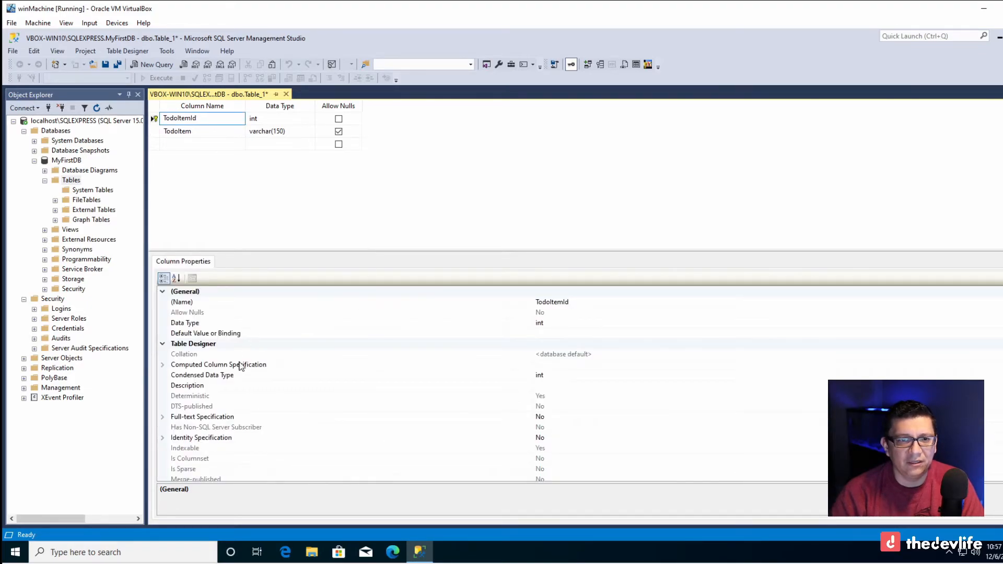
{"action": "mouse_move", "coordinate": [200, 441]}
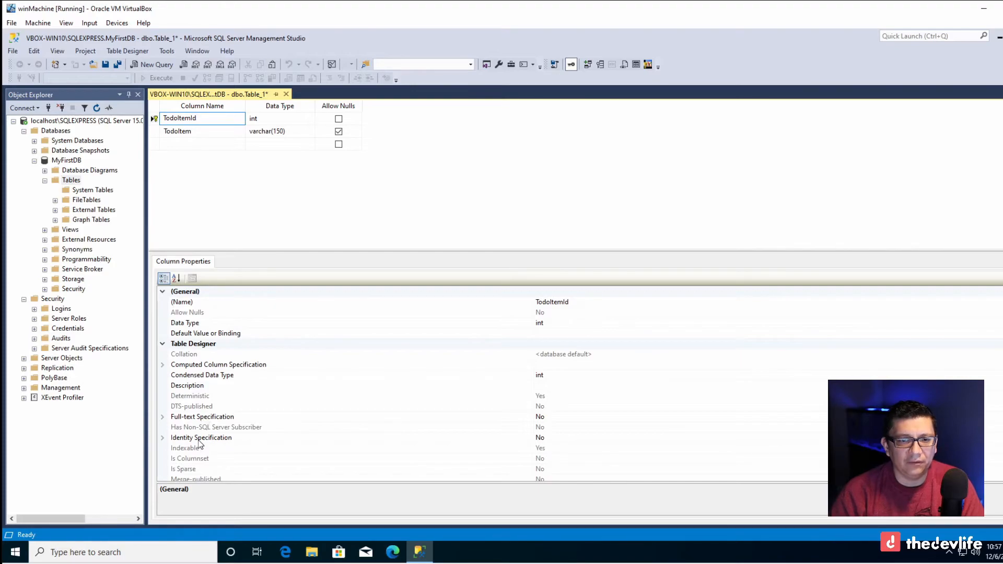
- Set TodoItemId's (Is Identity) to Yes and save the table design
{"action": "left_click", "coordinate": [201, 438]}
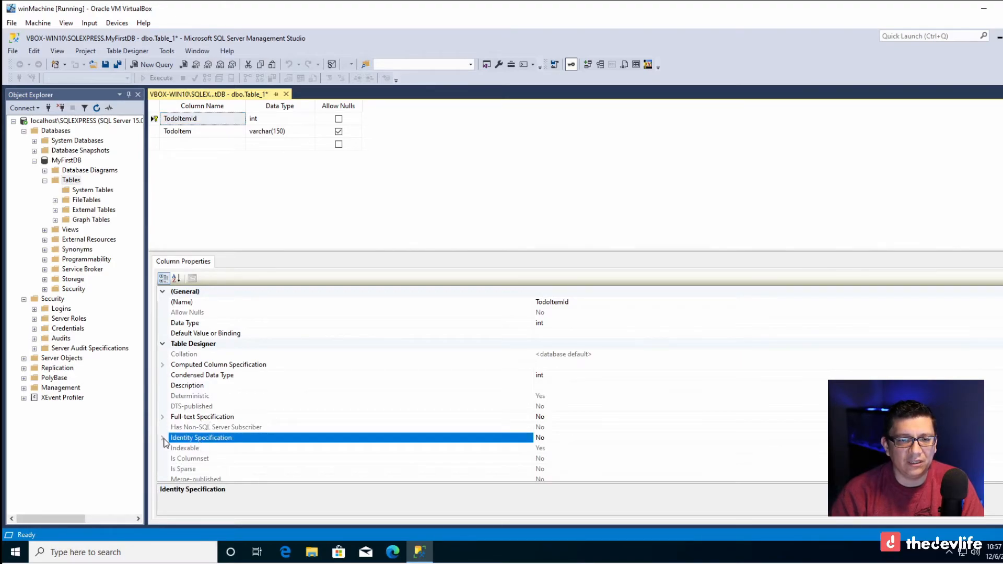
{"action": "left_click", "coordinate": [162, 438]}
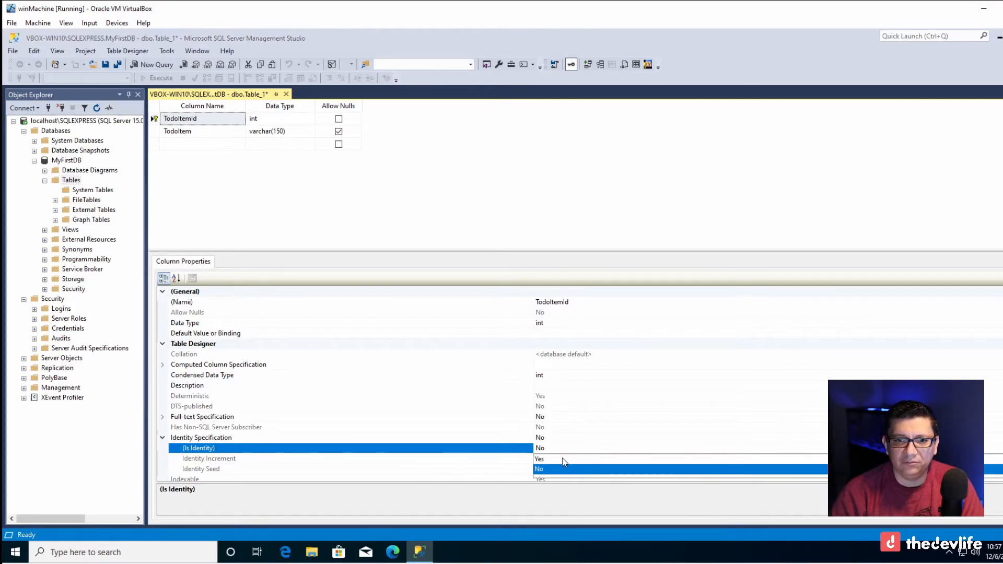
{"action": "left_click", "coordinate": [539, 459]}
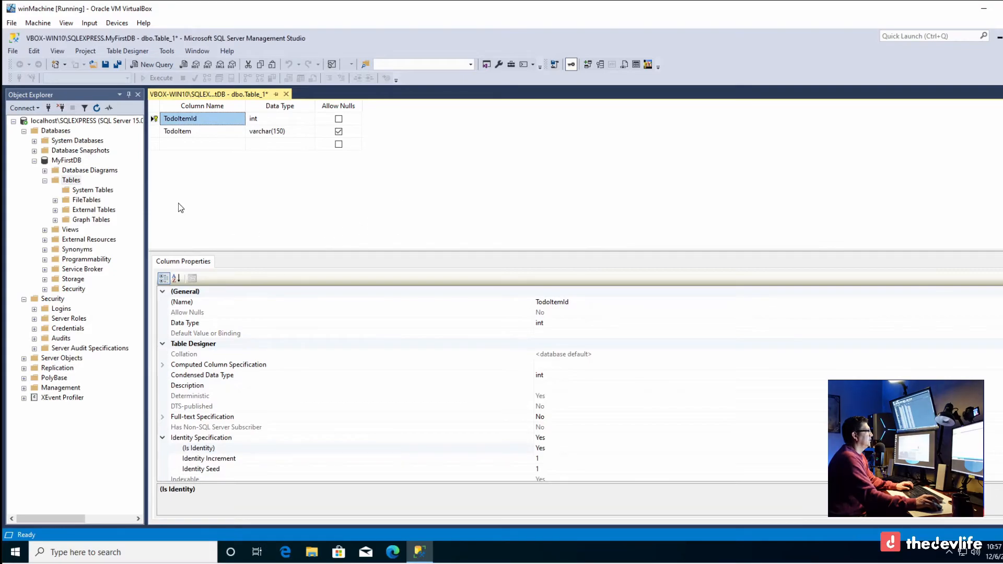
{"action": "left_click", "coordinate": [100, 64]}
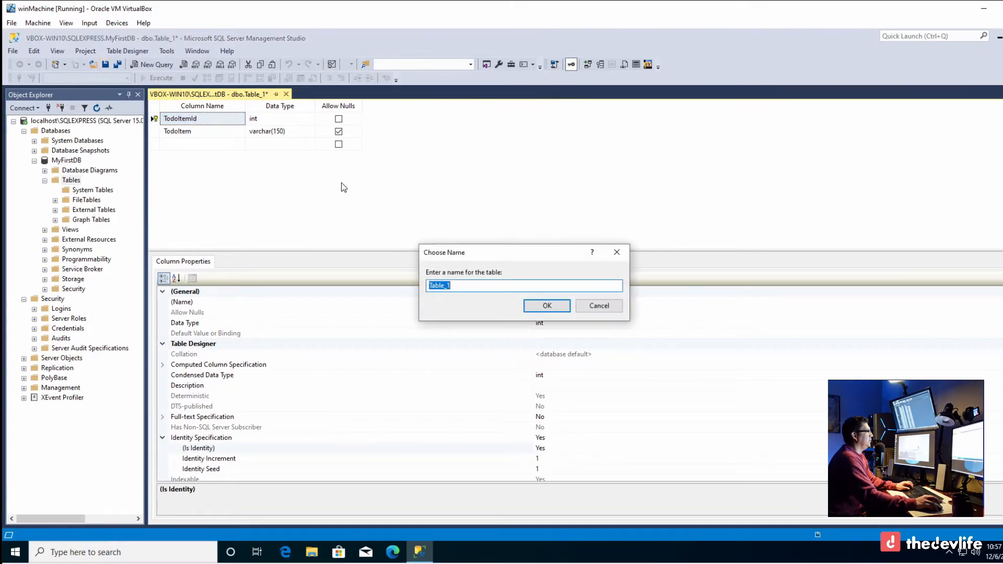
- Save the new table with the name TodoItems
{"action": "left_click", "coordinate": [455, 285]}
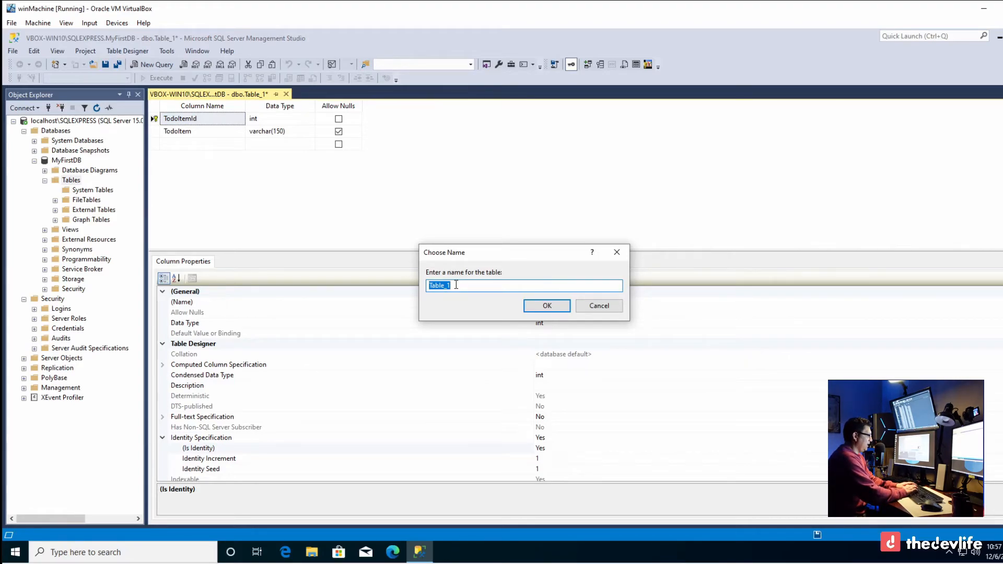
{"action": "type", "text": "TodoItem"}
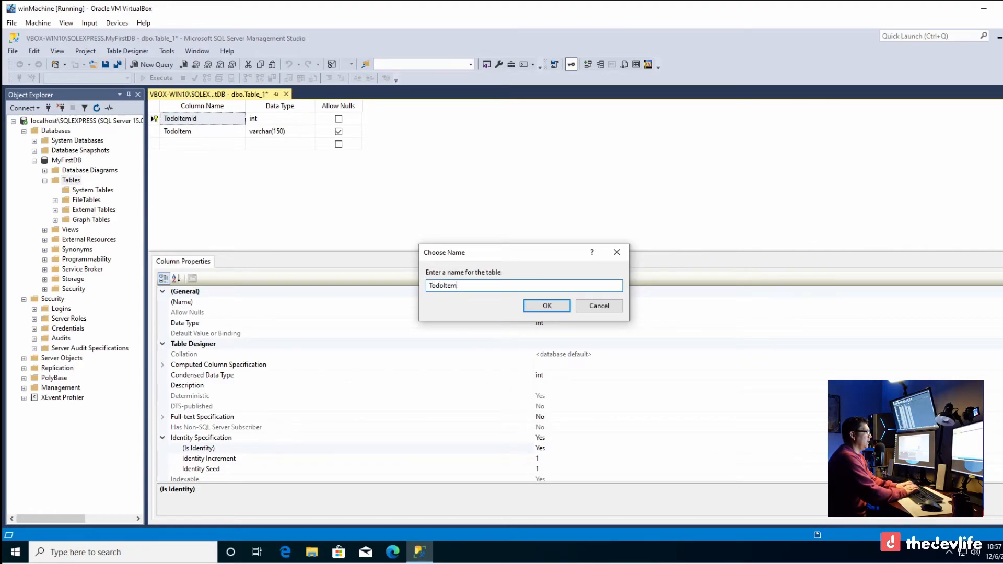
{"action": "left_click", "coordinate": [545, 306]}
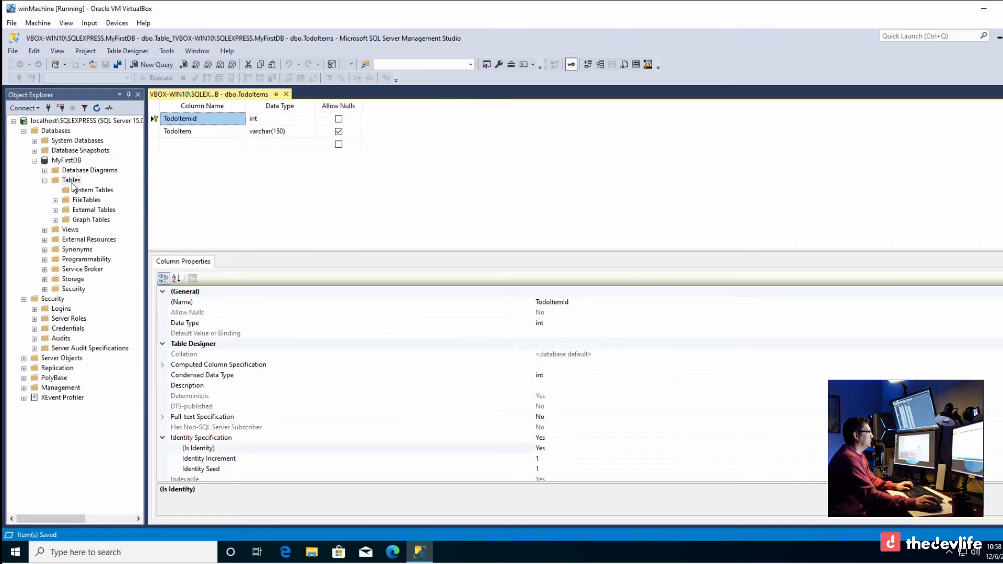
- Refresh MyFirstDB's Tables list and close the table designer
{"action": "right_click", "coordinate": [71, 180]}
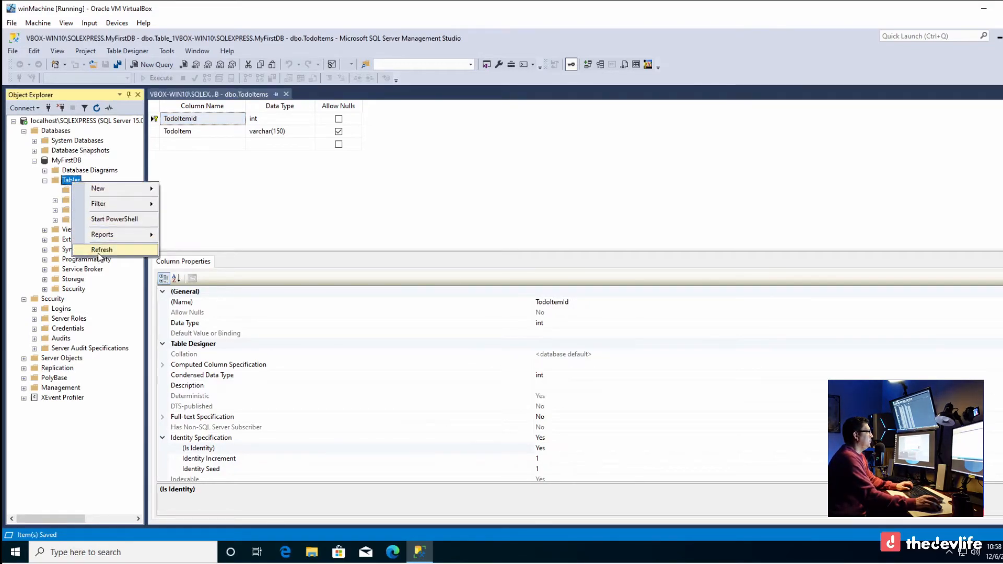
{"action": "left_click", "coordinate": [102, 249]}
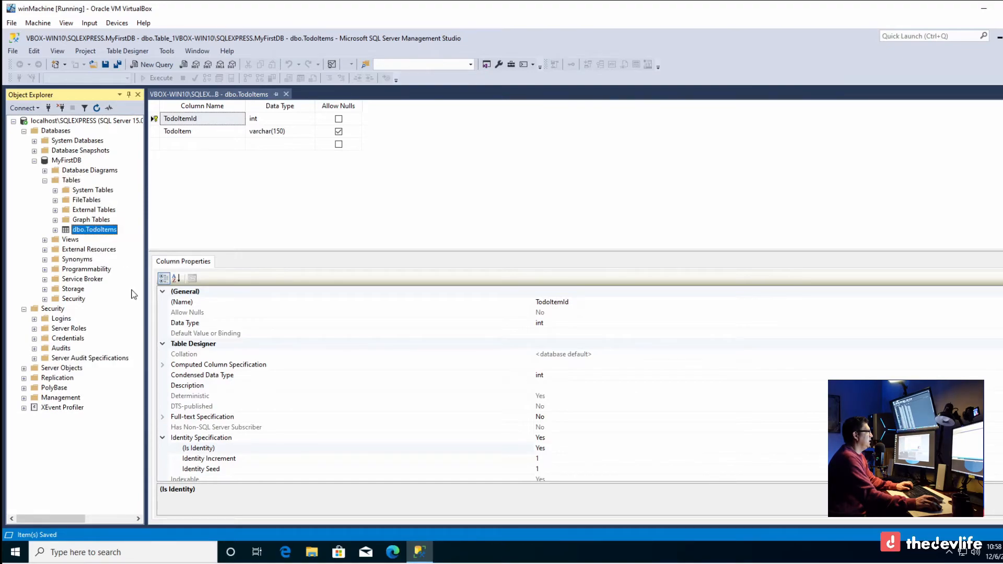
{"action": "mouse_move", "coordinate": [236, 244]}
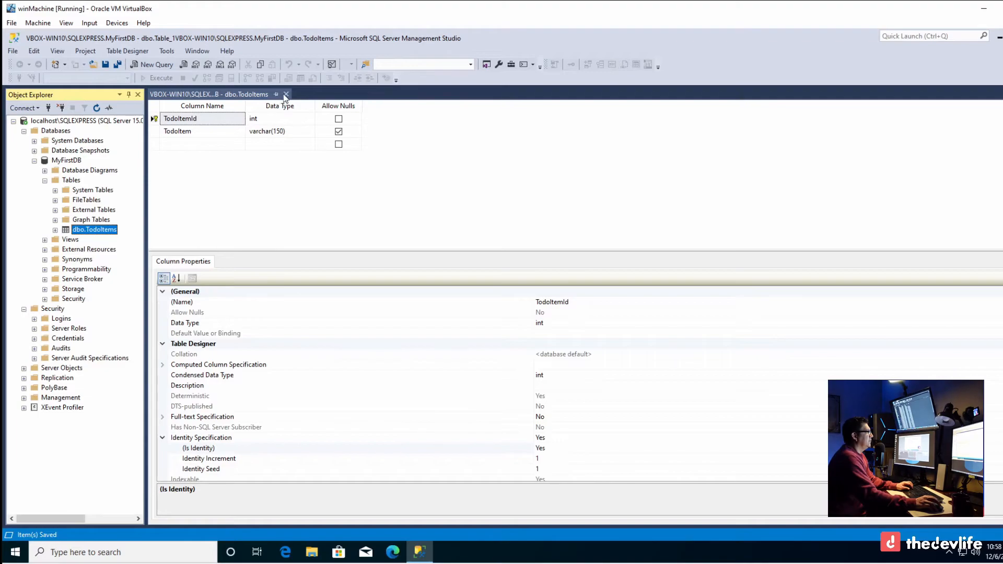
{"action": "left_click", "coordinate": [286, 94]}
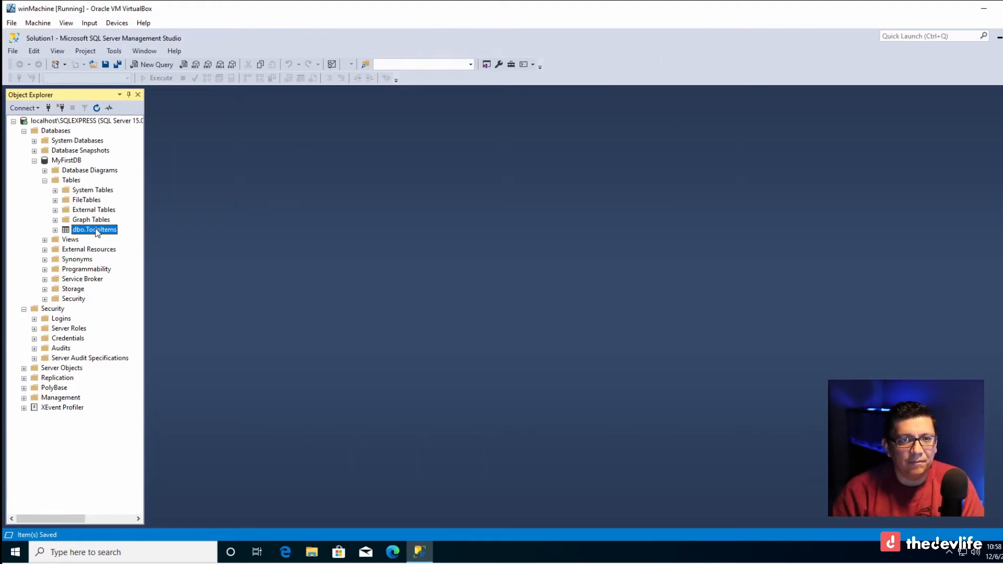
- Briefly start a blank query typing 'insert', then reopen dbo.TodoItems' context menu
{"action": "right_click", "coordinate": [94, 229]}
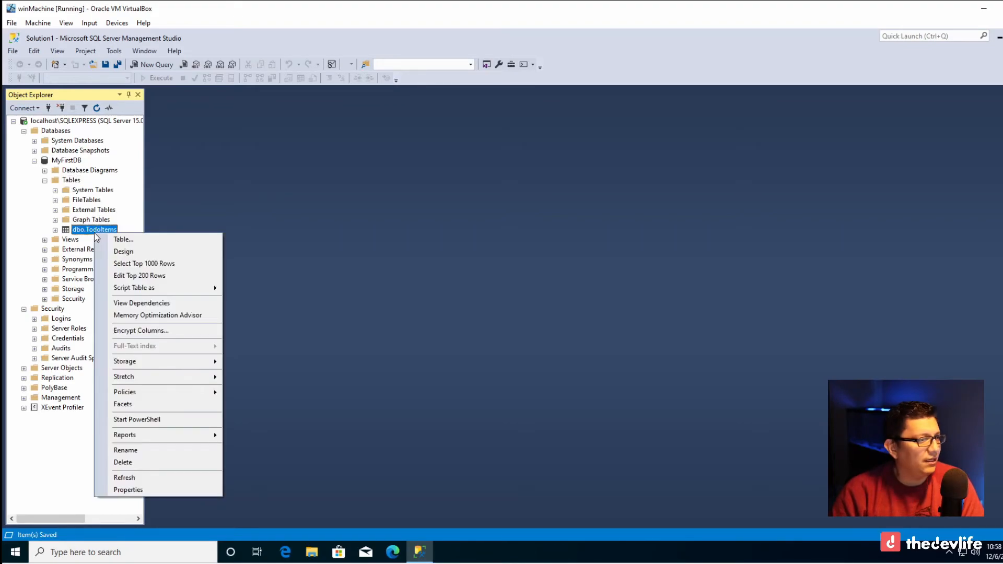
{"action": "mouse_move", "coordinate": [140, 276]}
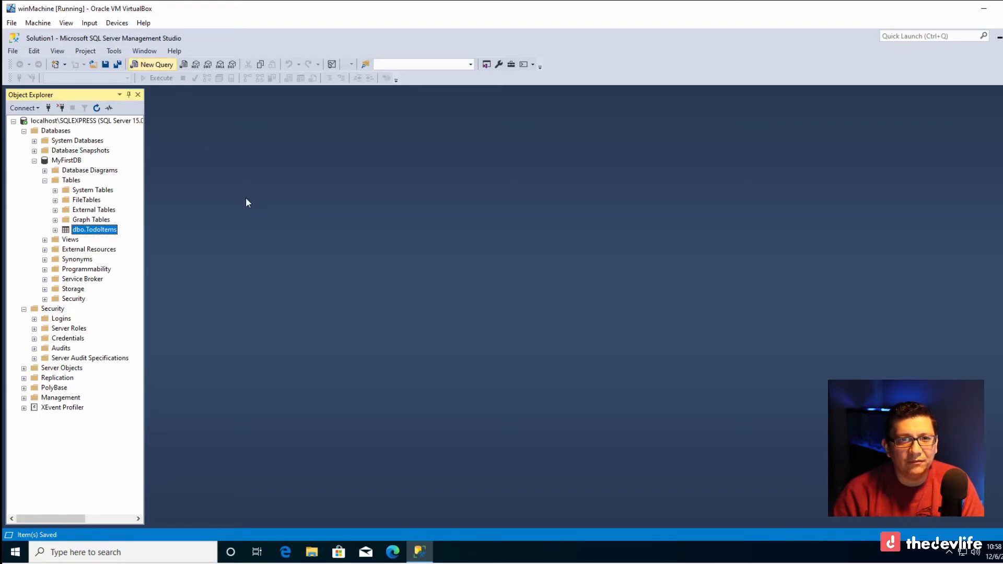
{"action": "left_click", "coordinate": [155, 64]}
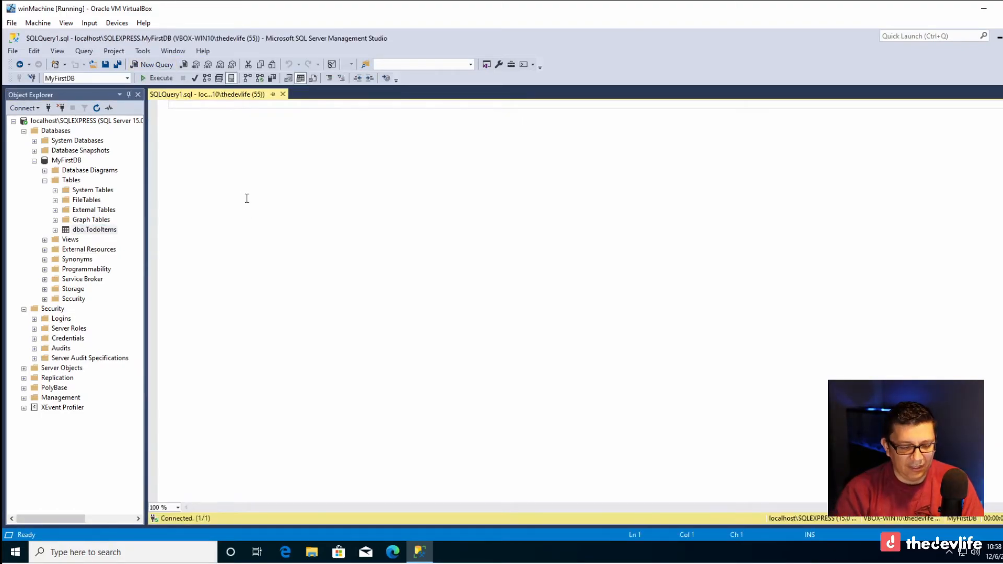
{"action": "type", "text": "inse"}
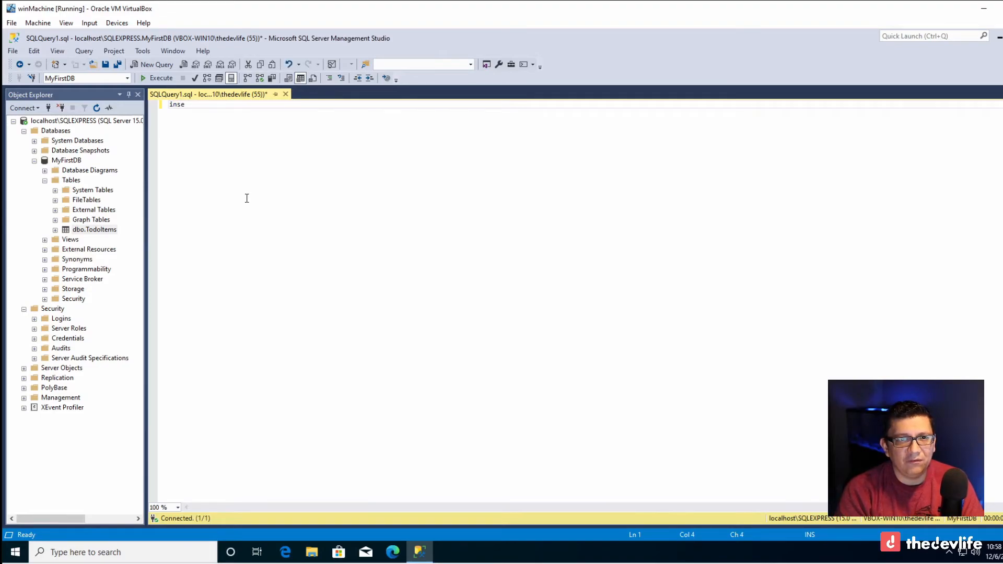
{"action": "type", "text": "rt"}
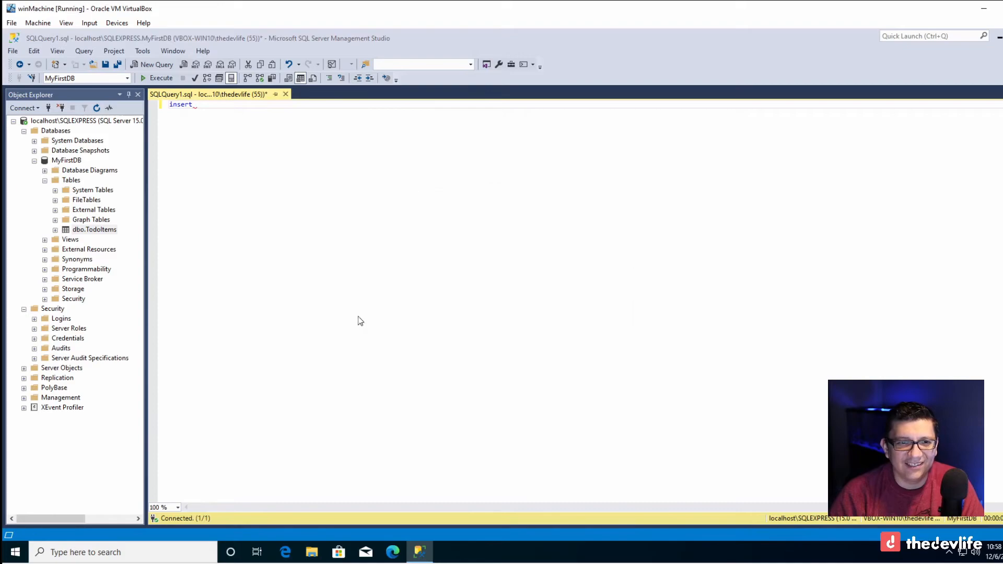
{"action": "right_click", "coordinate": [94, 228]}
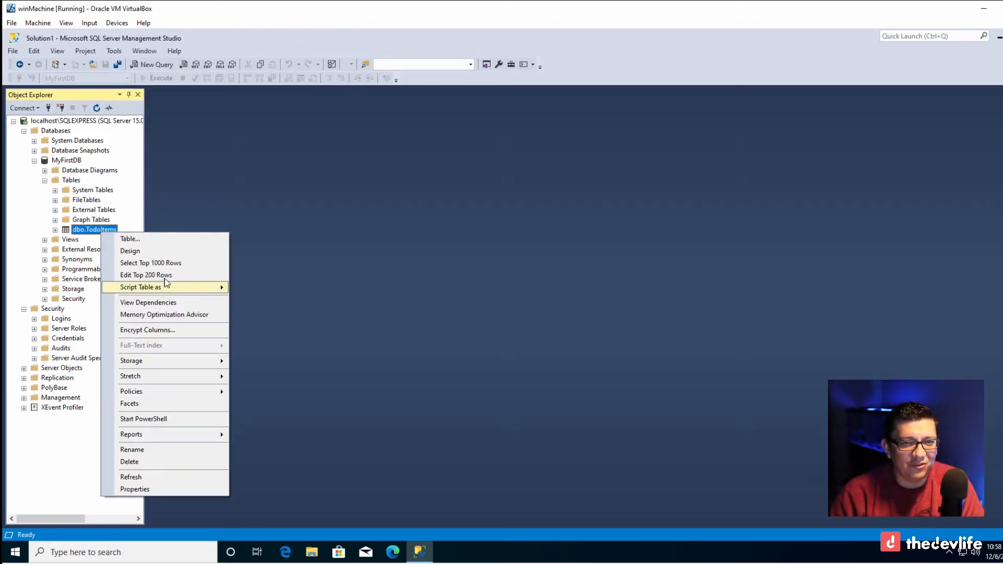
- Enter rows Create Thumbnail, Finish Editing and Finish Filming into TodoItems, then close the grid
{"action": "left_click", "coordinate": [146, 275]}
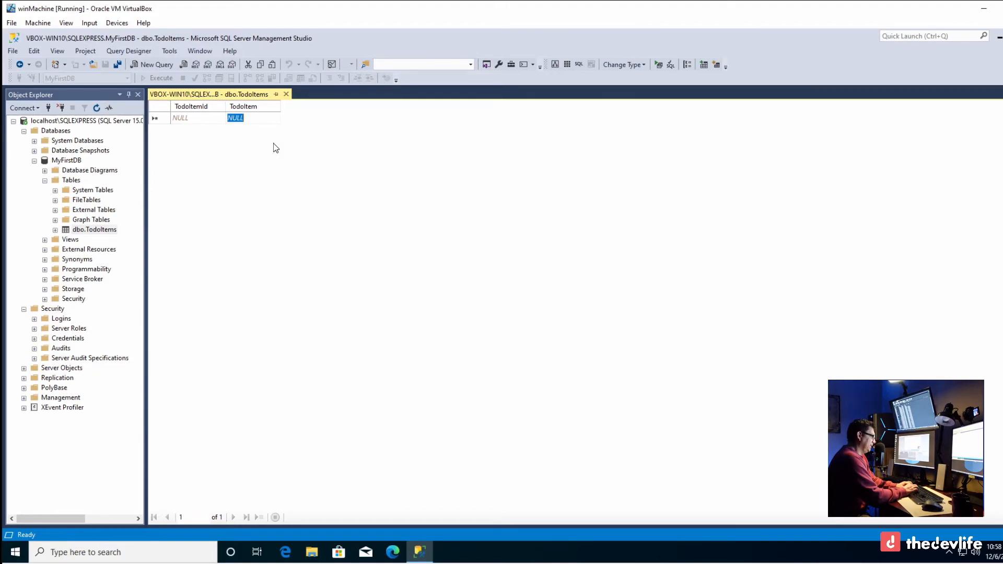
{"action": "type", "text": "Create Thum"}
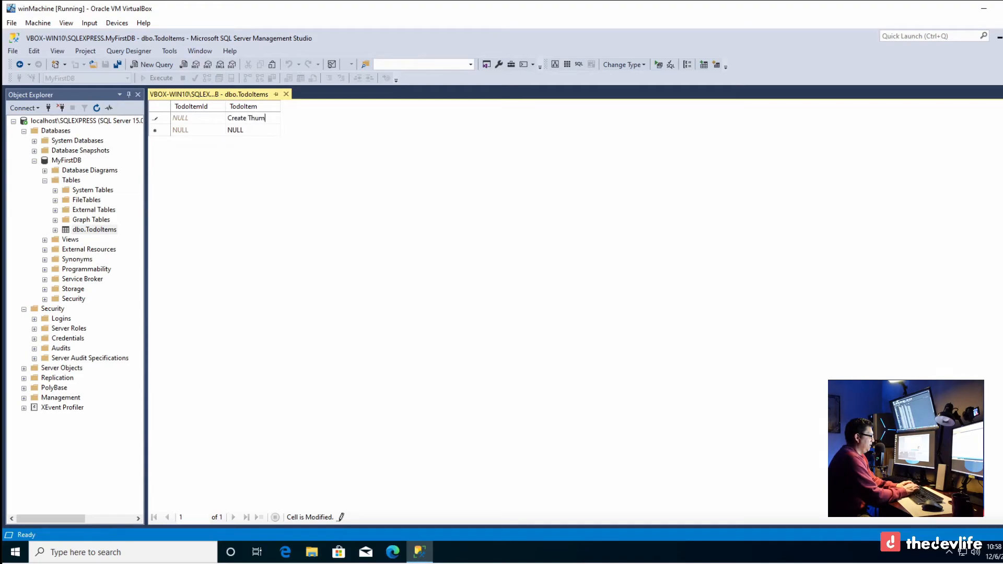
{"action": "type", "text": "bnail"}
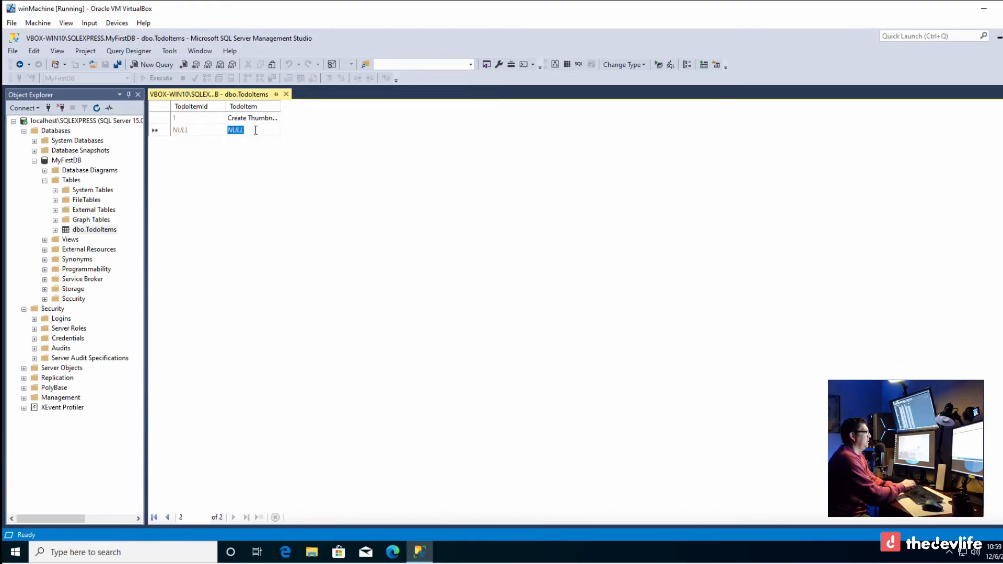
{"action": "type", "text": "Fini"}
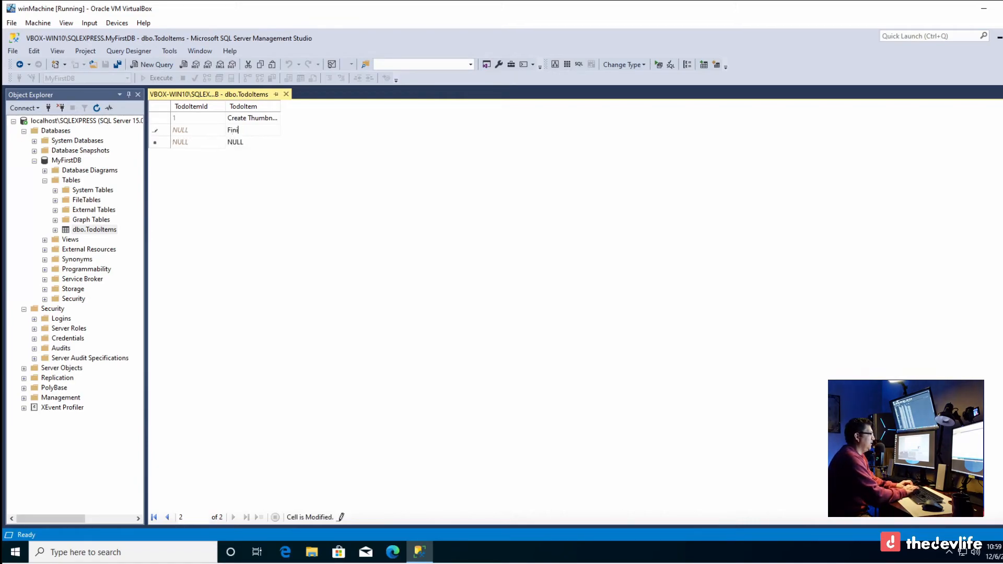
{"action": "type", "text": "sh Editing"}
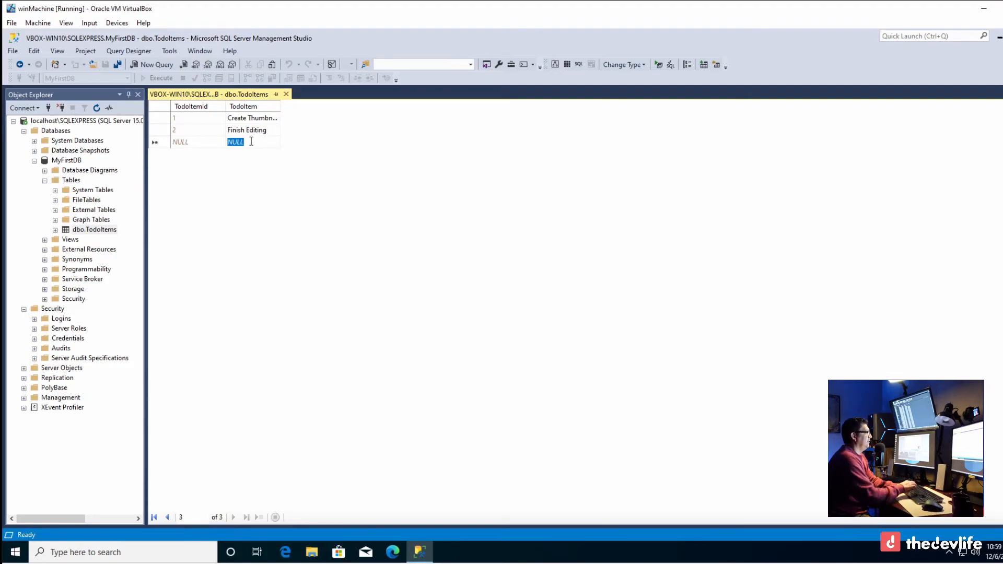
{"action": "type", "text": "Finish"}
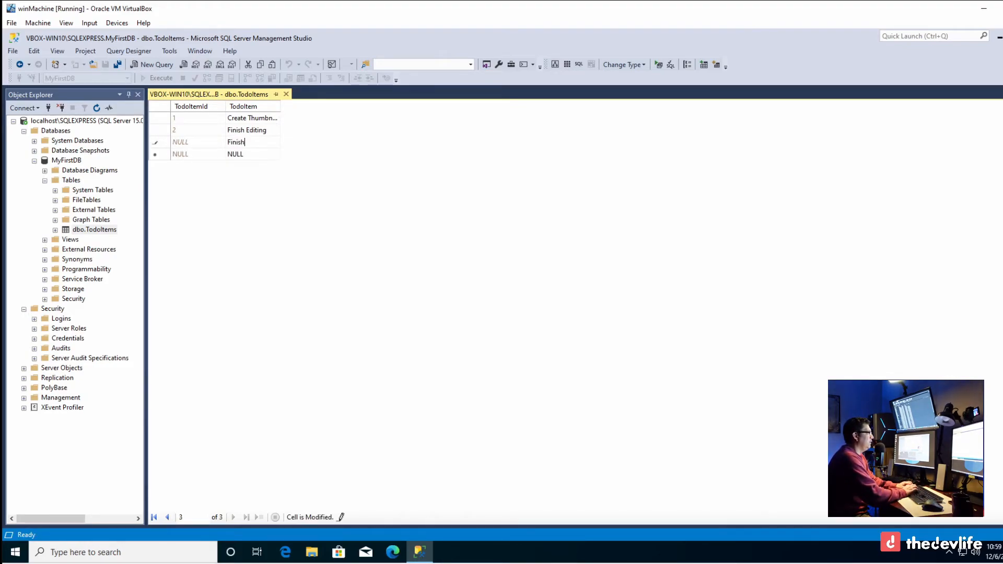
{"action": "type", "text": "Filming"}
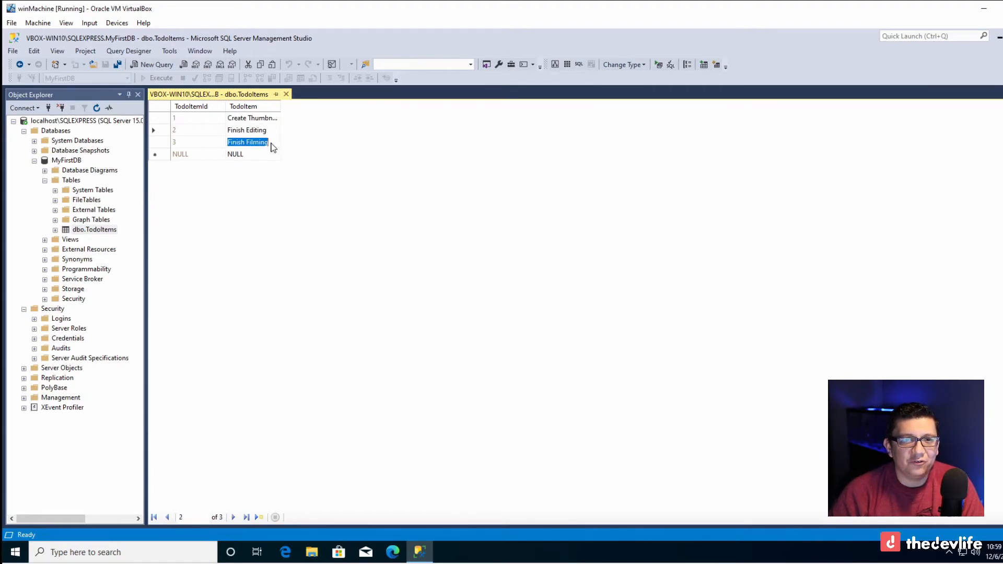
{"action": "left_click", "coordinate": [247, 142]}
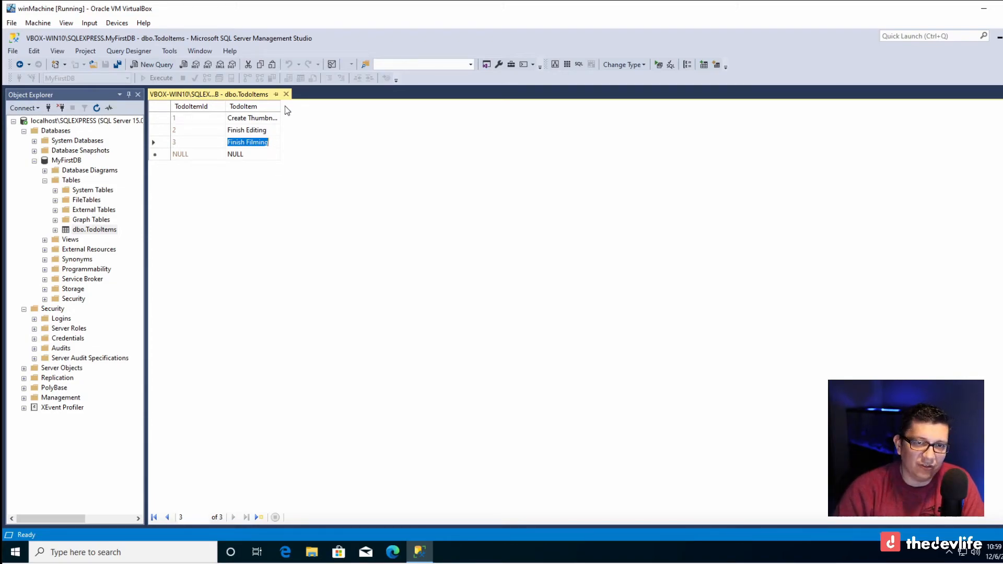
{"action": "left_click", "coordinate": [286, 94]}
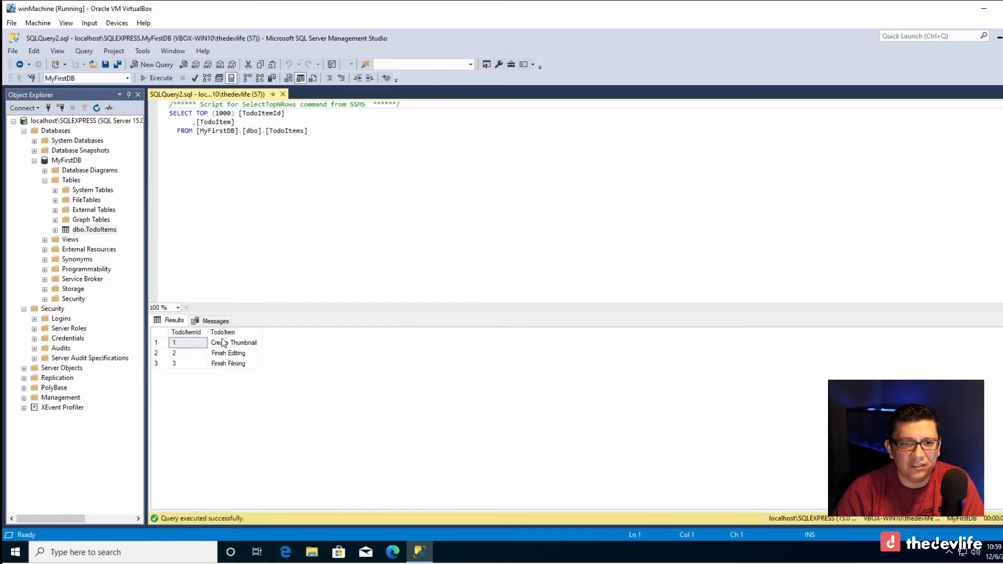
- Limit the Select Top script to TOP (1) and execute it, returning Create Thumbnail
{"action": "key", "text": "ctrl+a"}
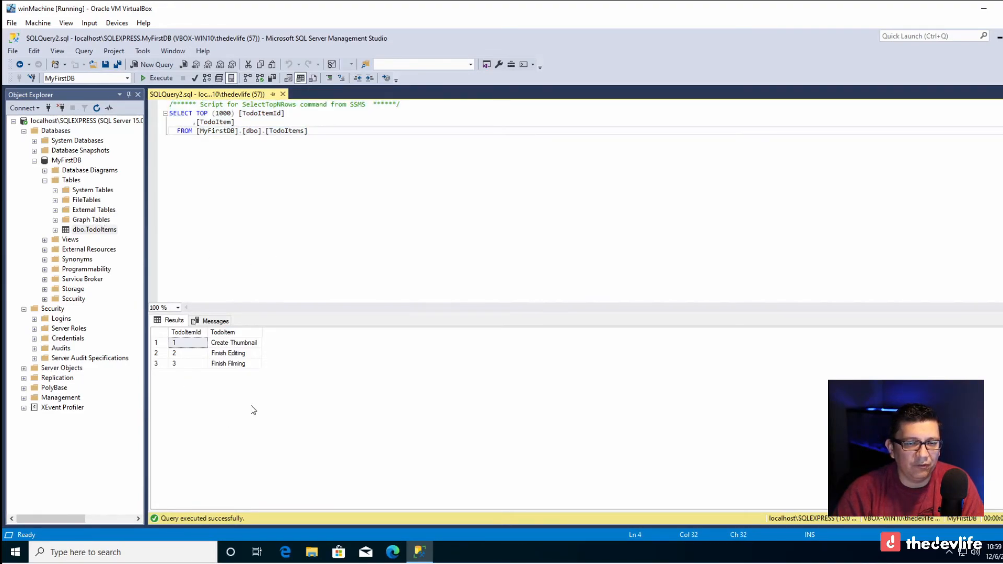
{"action": "left_click", "coordinate": [194, 117]}
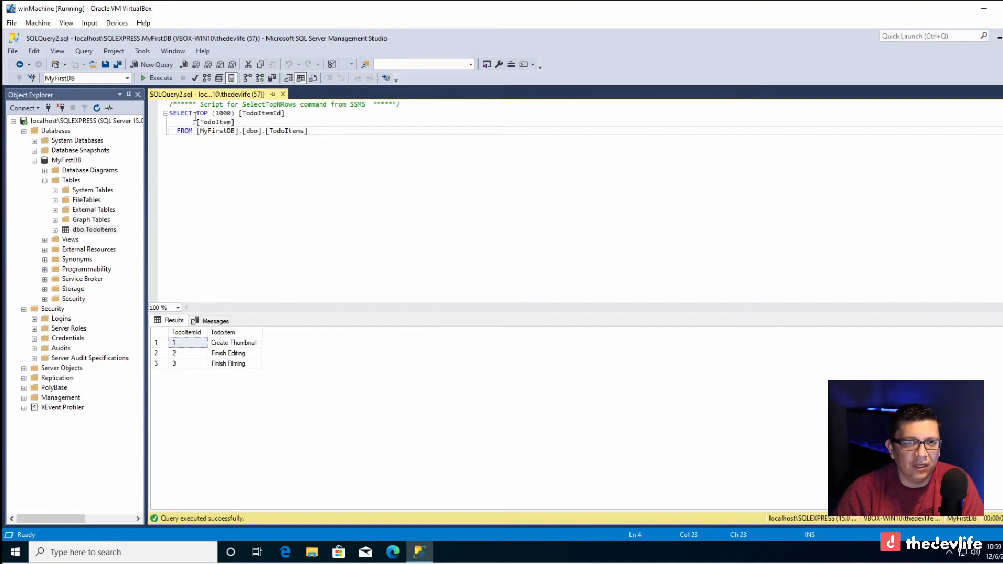
{"action": "double_click", "coordinate": [211, 113]}
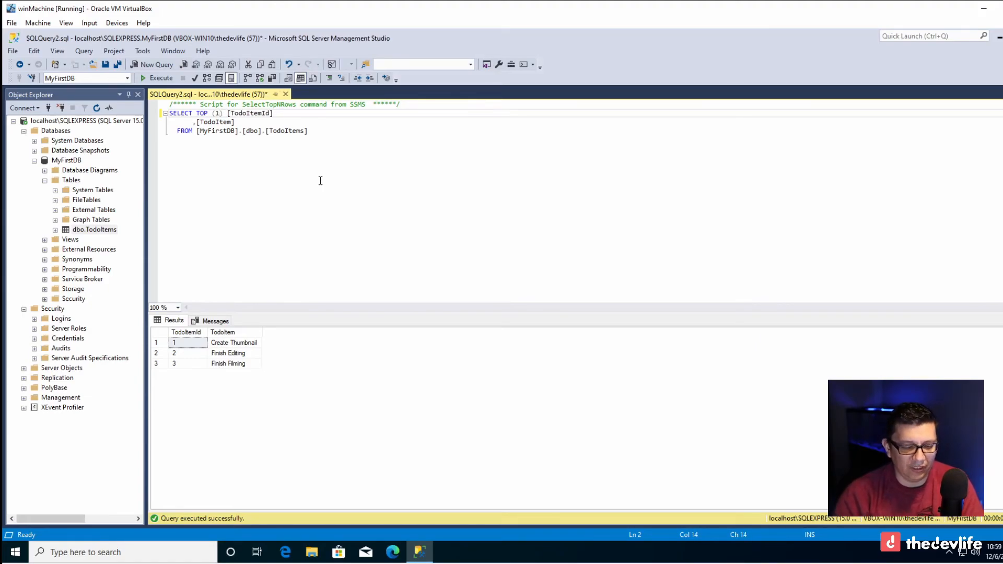
{"action": "left_click", "coordinate": [161, 77]}
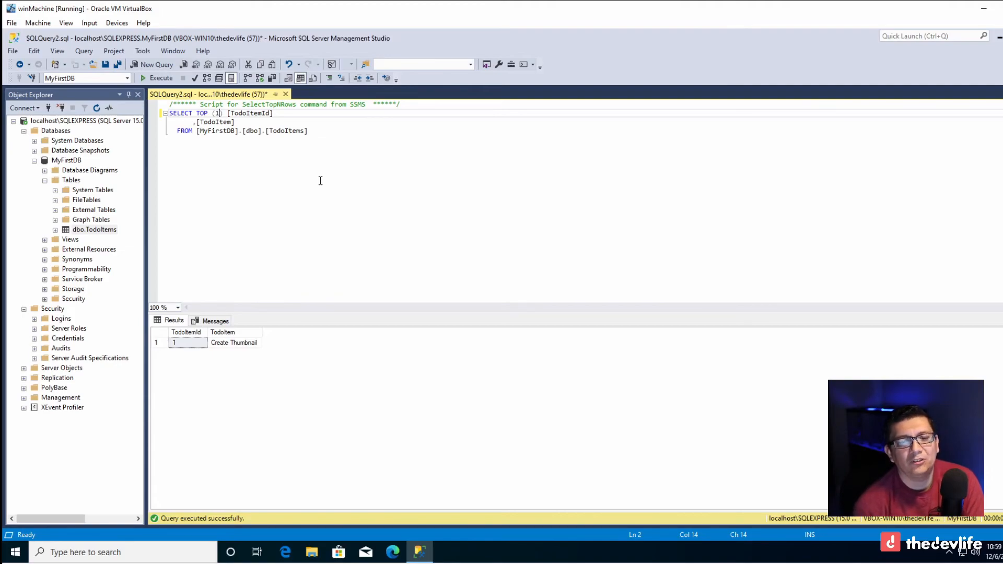
{"action": "left_click", "coordinate": [308, 131]}
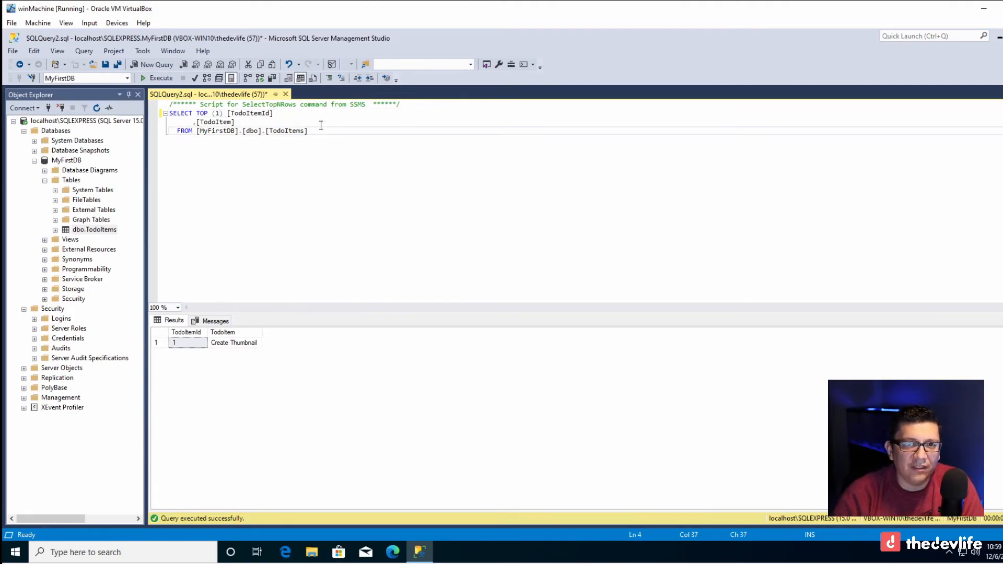
{"action": "left_click", "coordinate": [220, 113]}
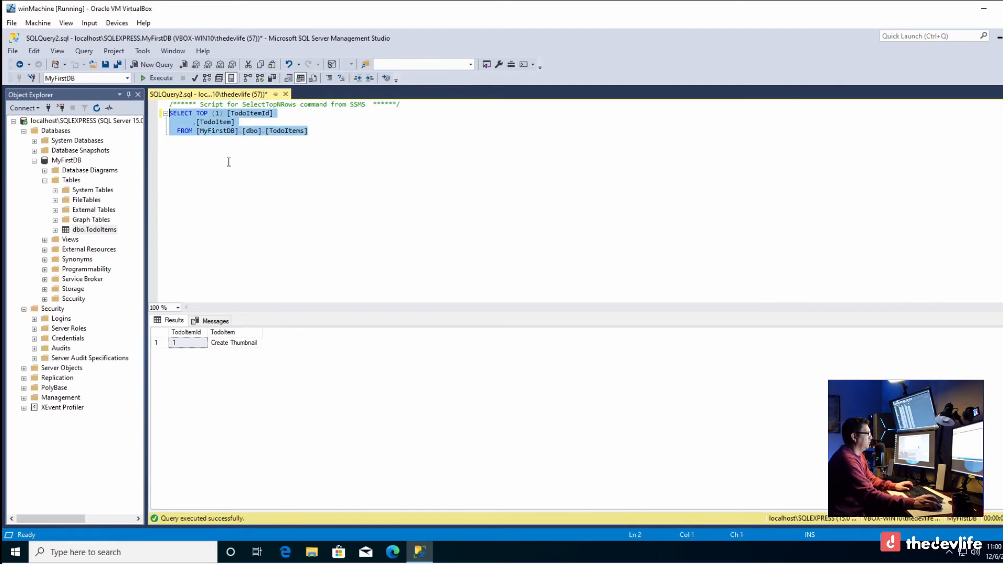
- Add a second SELECT TOP (1) query, change the first to TOP (2), and run both
{"action": "left_click", "coordinate": [328, 132]}
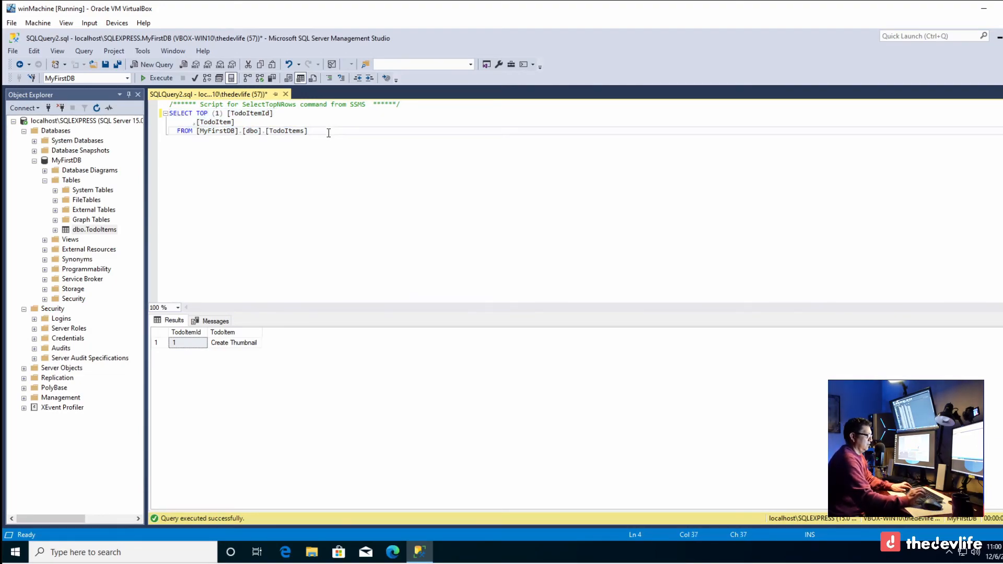
{"action": "type", "text": "SELECT TOP (1) [TodoItemId]"}
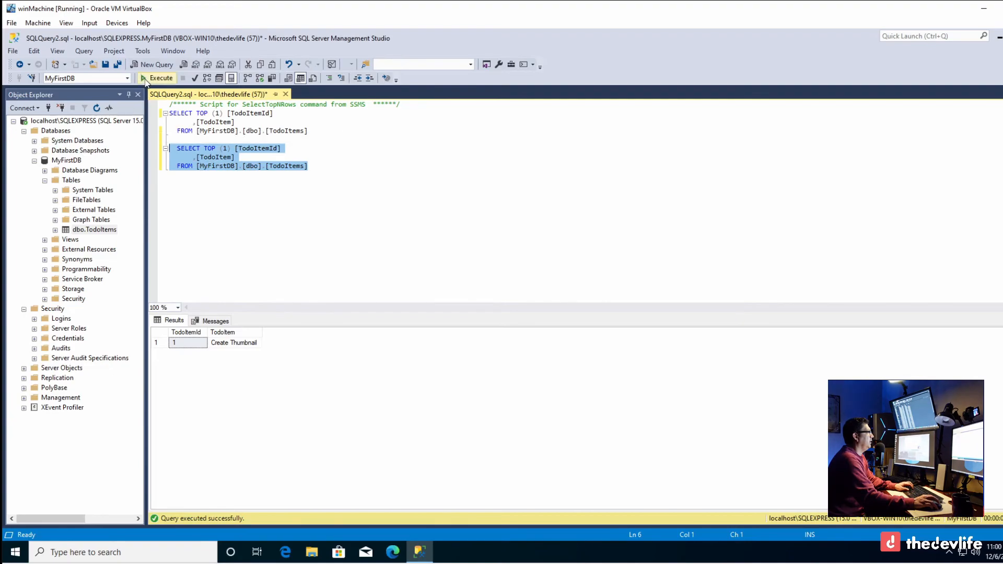
{"action": "mouse_move", "coordinate": [326, 271]}
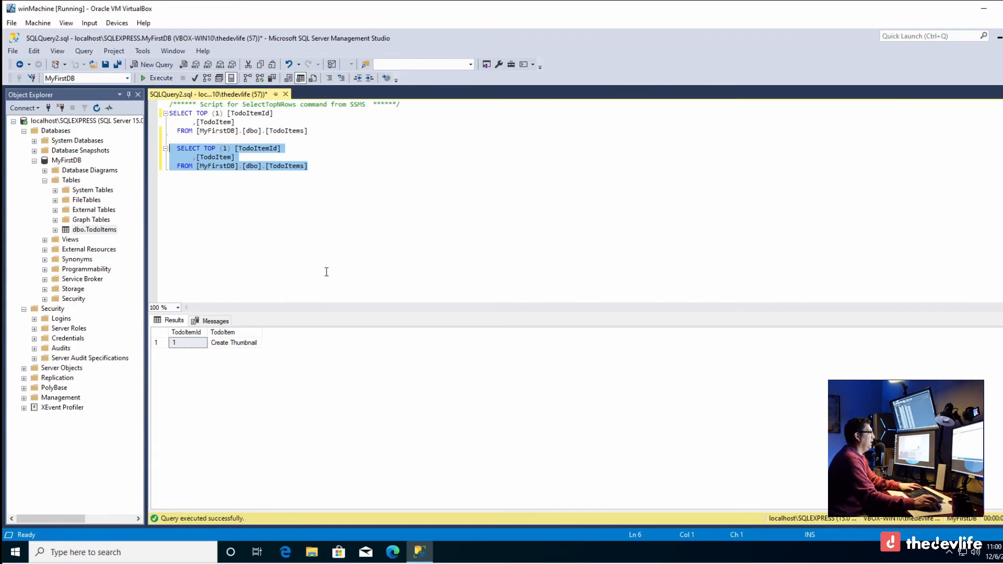
{"action": "mouse_move", "coordinate": [211, 165]}
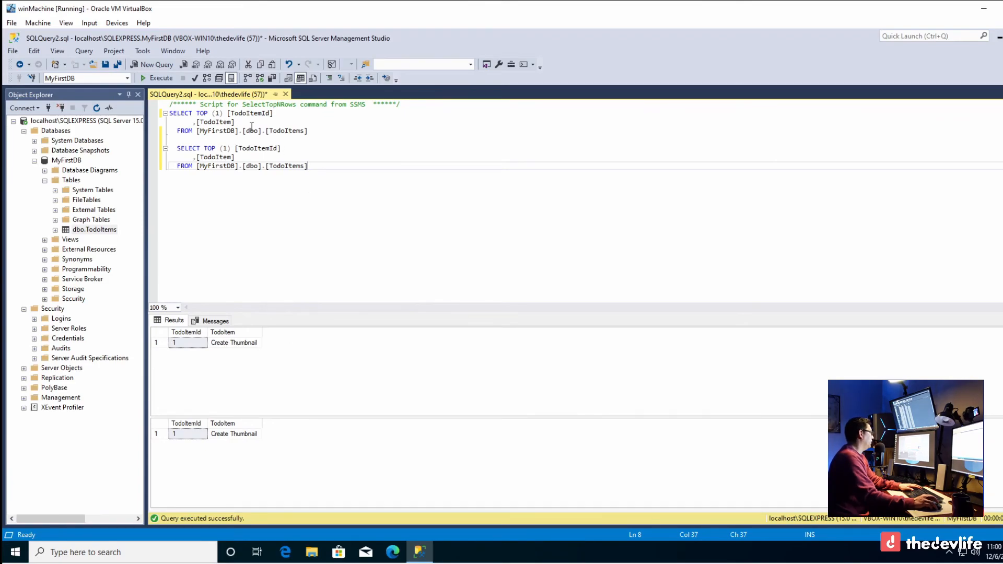
{"action": "mouse_move", "coordinate": [291, 199]}
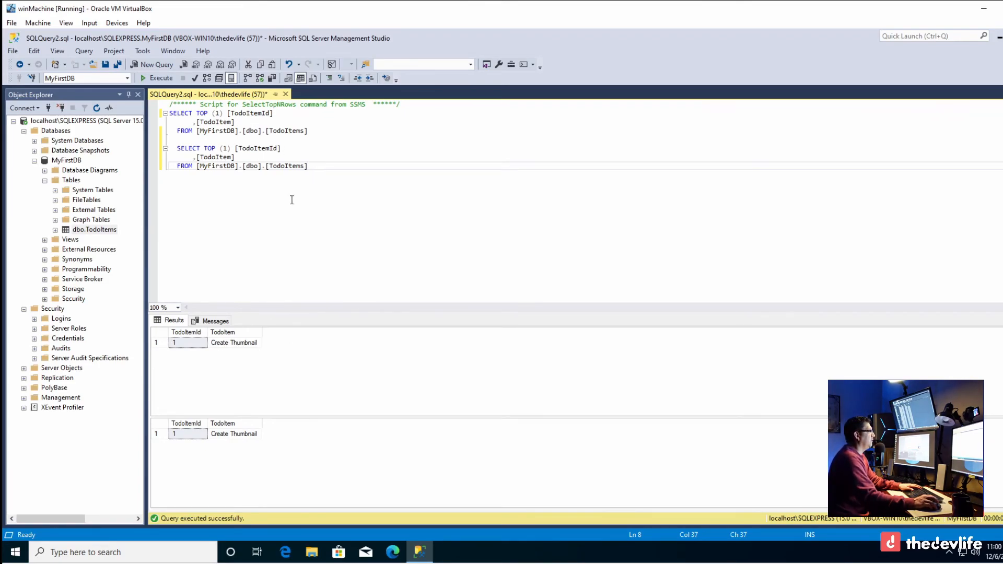
{"action": "left_click", "coordinate": [234, 157]}
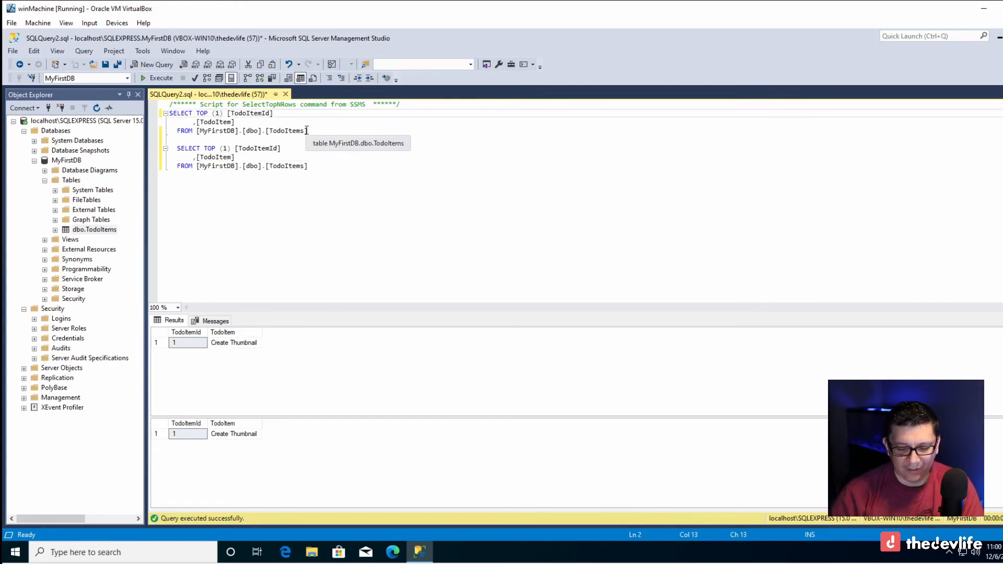
{"action": "type", "text": "2"}
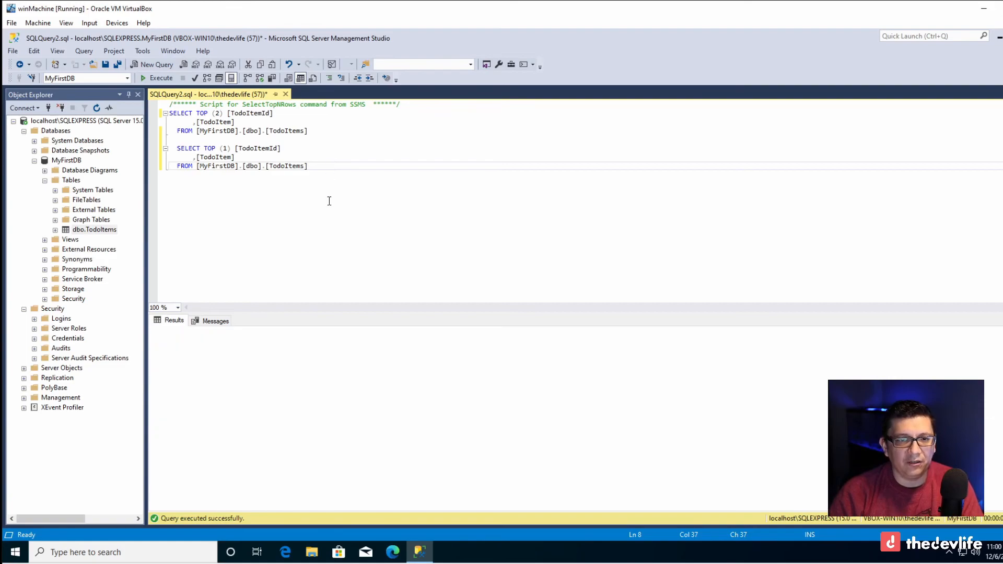
{"action": "left_click", "coordinate": [160, 77]}
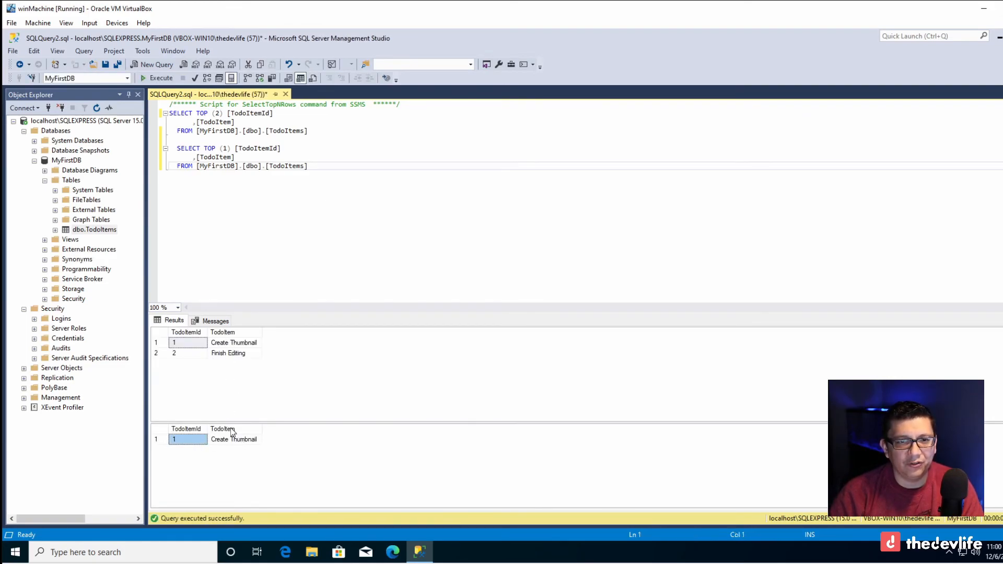
{"action": "left_click", "coordinate": [310, 130]}
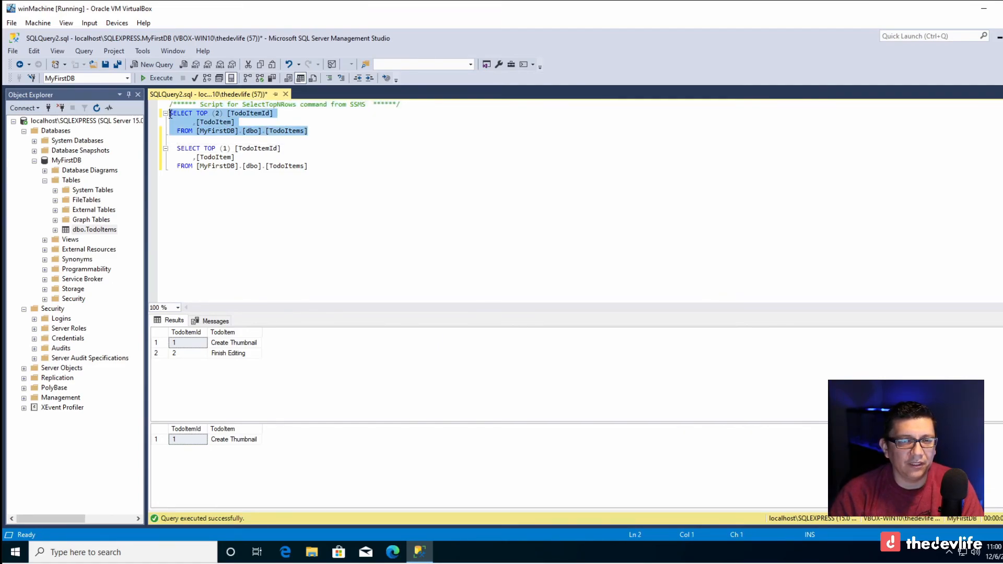
{"action": "mouse_move", "coordinate": [348, 218]}
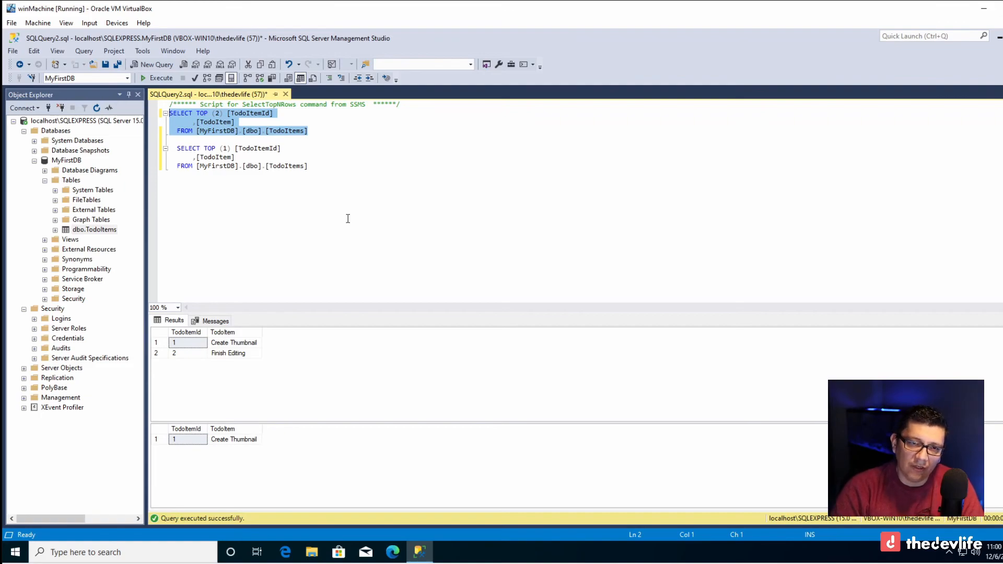